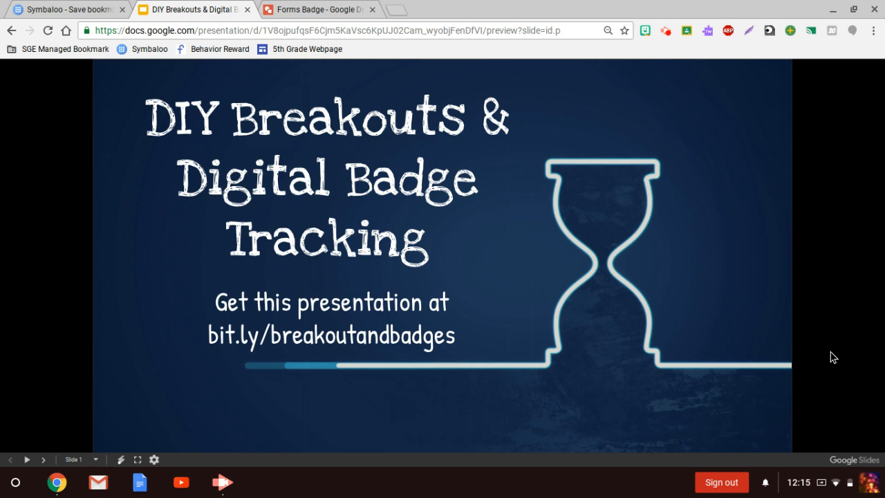
pyautogui.moveTo(83, 297)
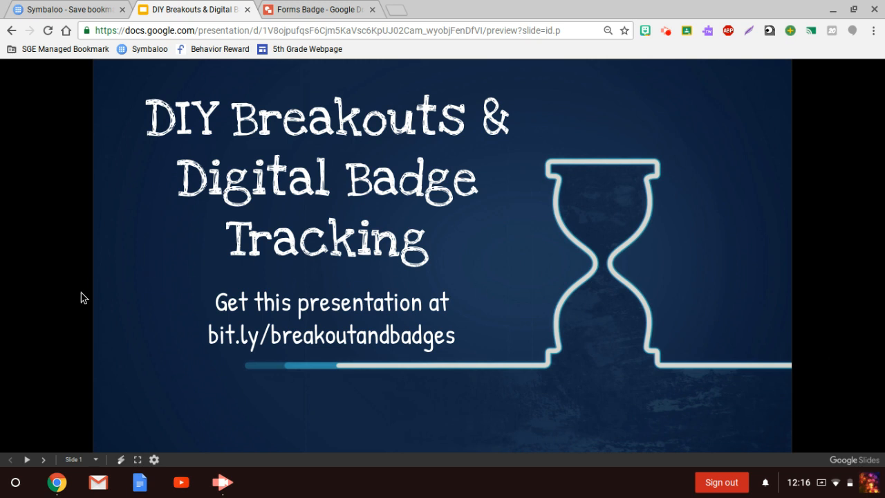
pyautogui.moveTo(43, 459)
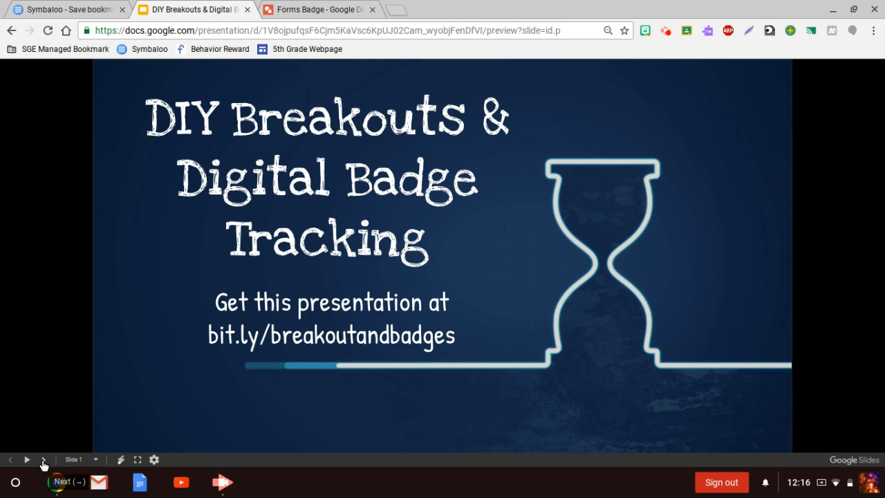
# Advance the slideshow from the title slide onward to the Want more? slide
pyautogui.click(43, 460)
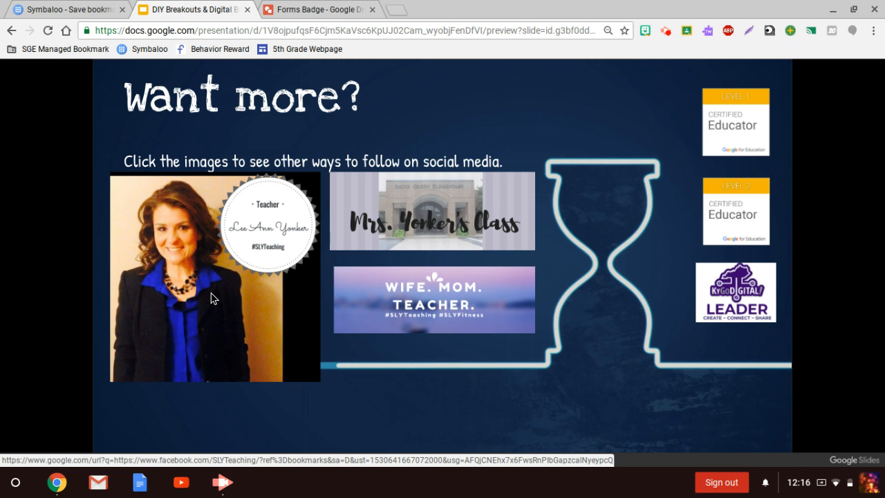
pyautogui.moveTo(339, 267)
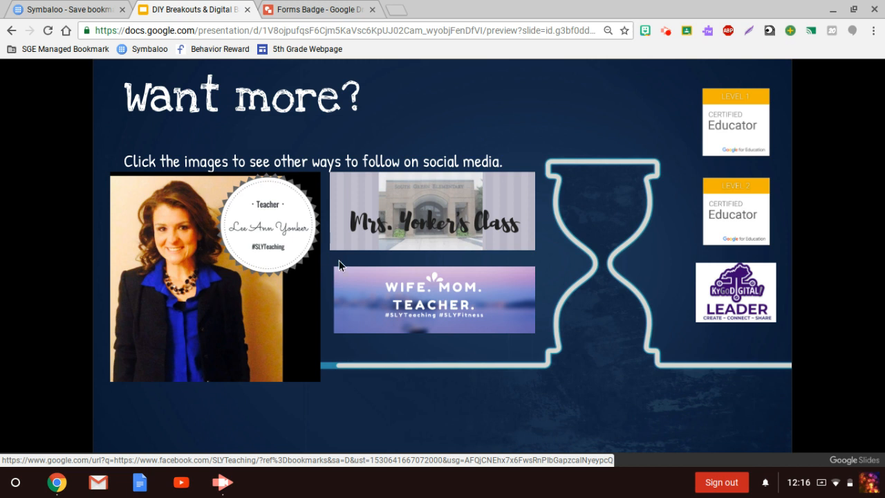
pyautogui.moveTo(417, 207)
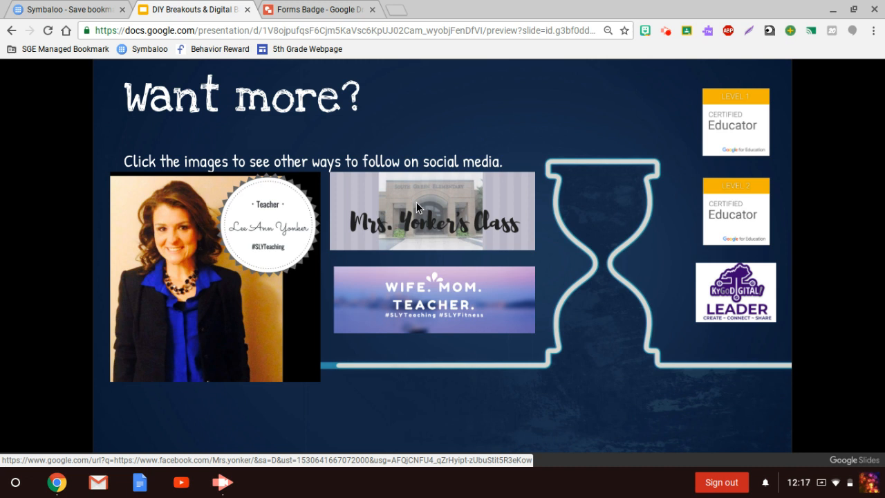
pyautogui.moveTo(415, 312)
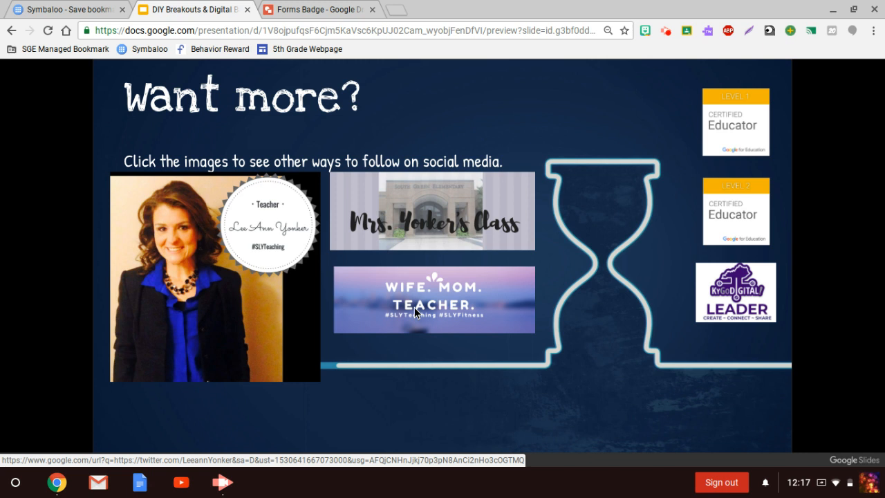
pyautogui.moveTo(484, 299)
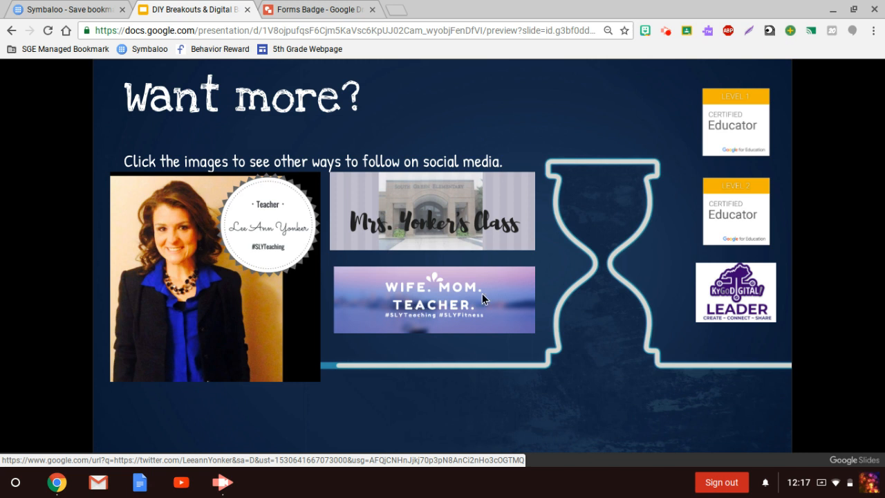
pyautogui.moveTo(580, 414)
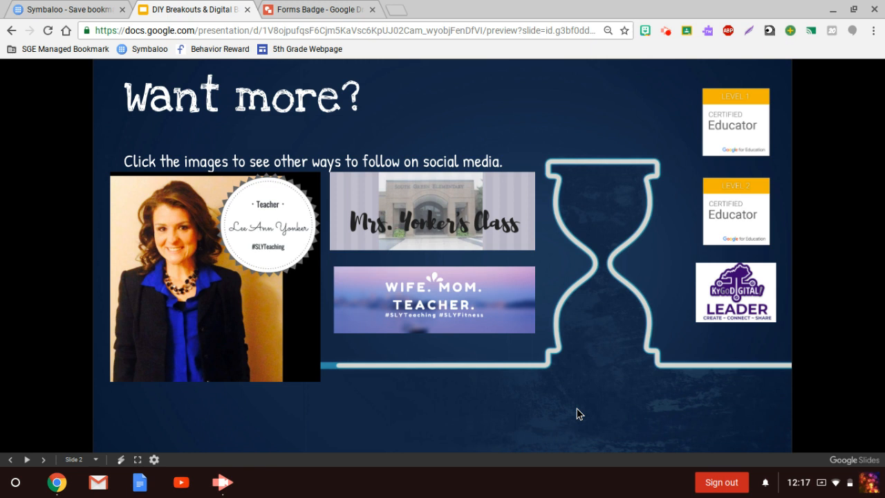
pyautogui.moveTo(747, 327)
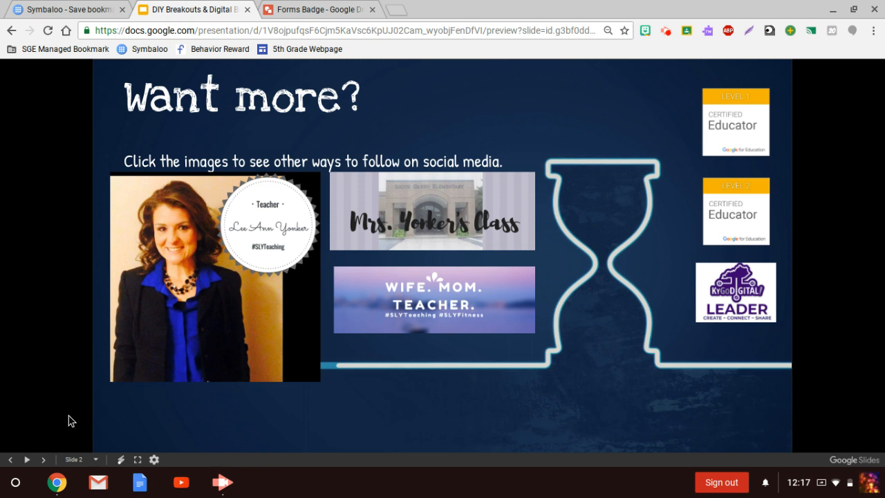
pyautogui.moveTo(43, 459)
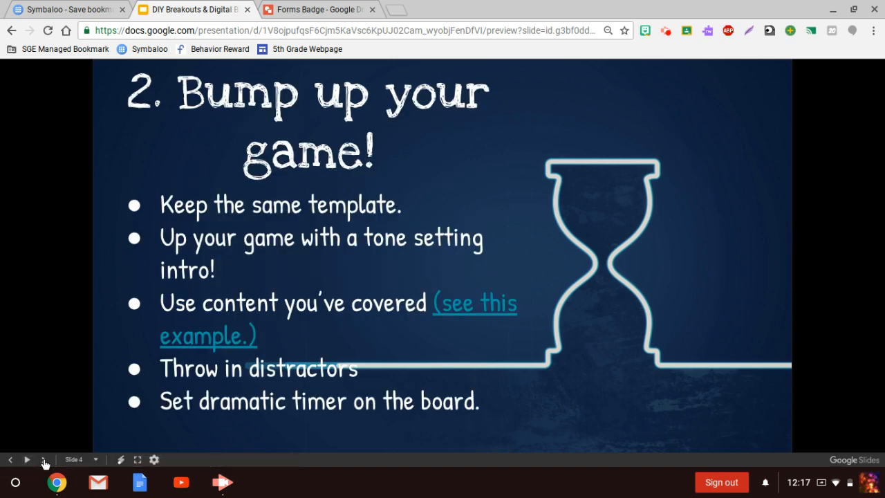
# Step through the Google Sites breakout slide to Steal Other People's STUFF!
pyautogui.click(26, 459)
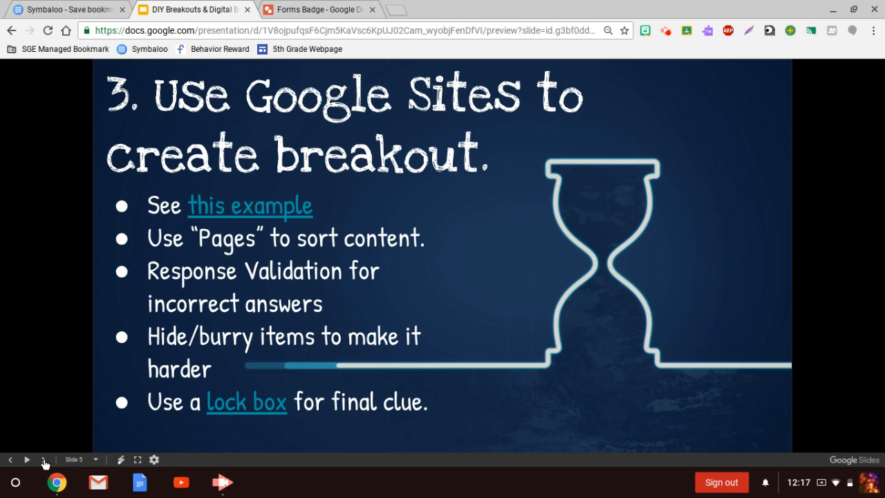
pyautogui.click(26, 459)
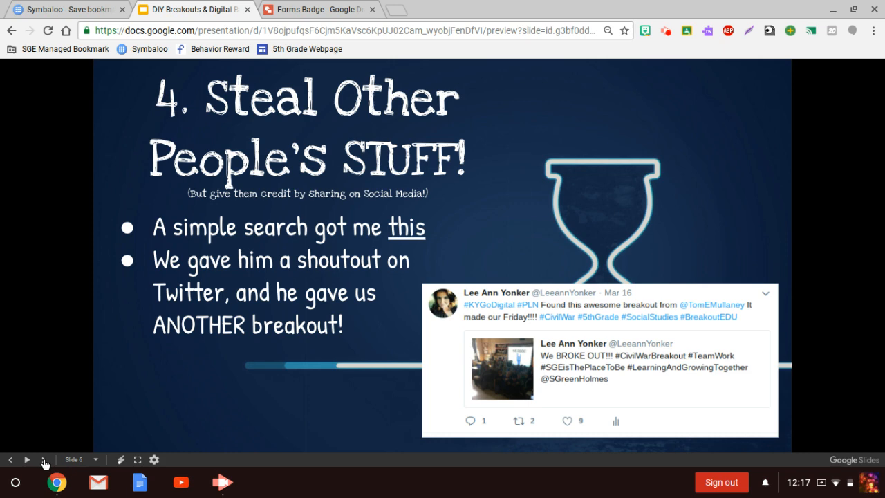
# Move from slide 6 to slide 7, the Badge Tracking slide
pyautogui.click(27, 460)
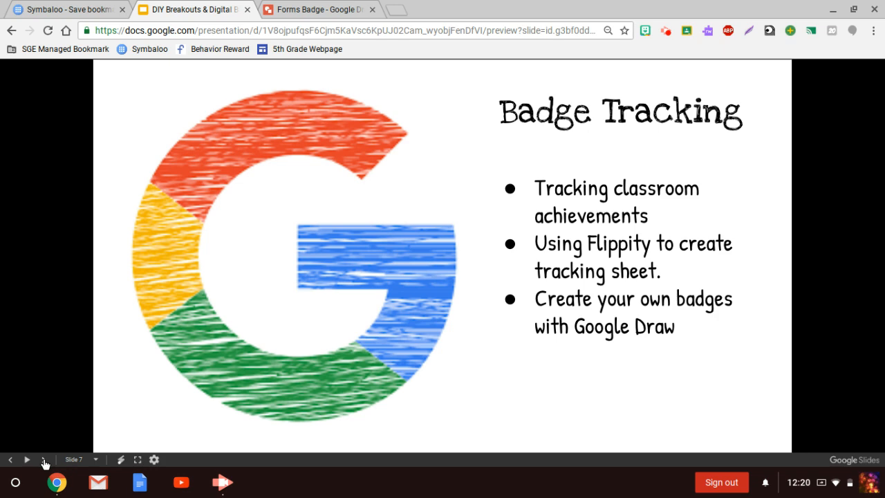
# Advance past Badge Tracking to slide 9, Badge Tracking Ideas
pyautogui.click(26, 460)
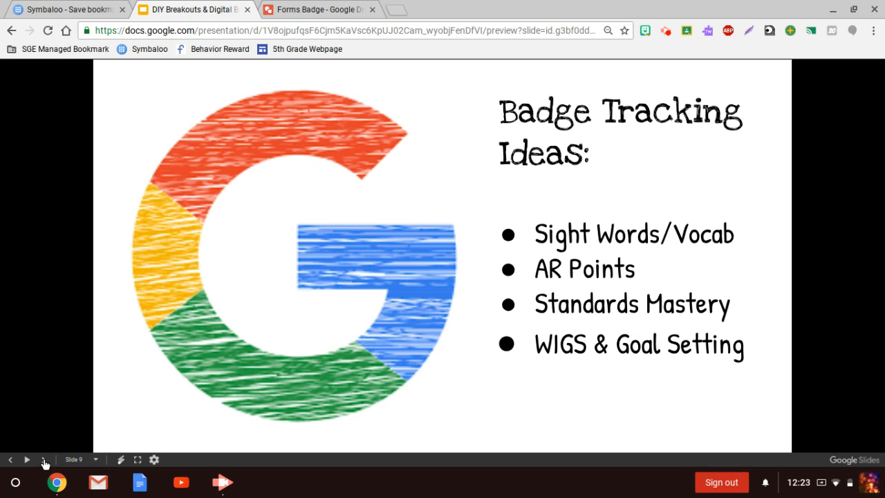
# Go to slide 10, step 1: create digital badges and publish them for Flippity
pyautogui.click(26, 459)
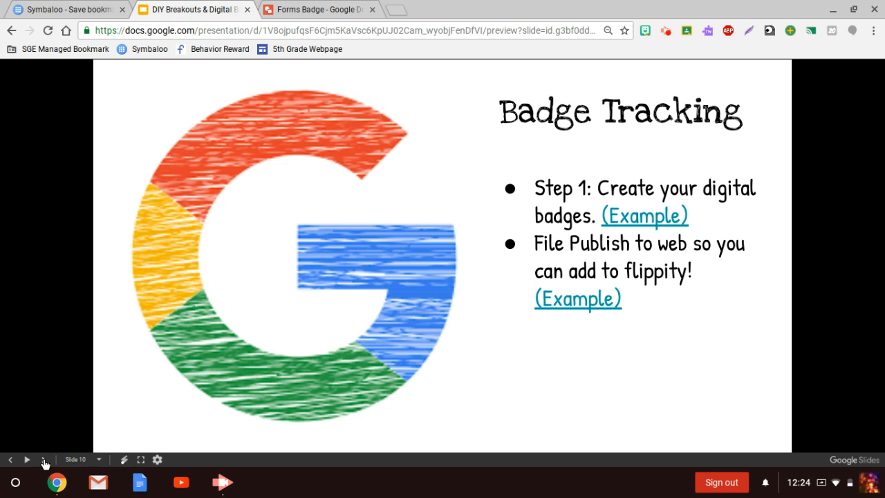
pyautogui.moveTo(650, 220)
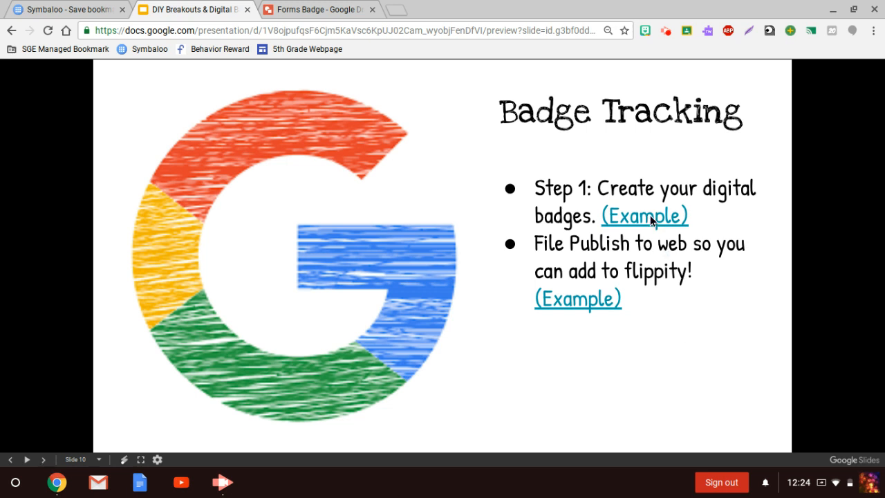
# Follow the slide's Example link to the Badge Images Drive folder
pyautogui.click(644, 215)
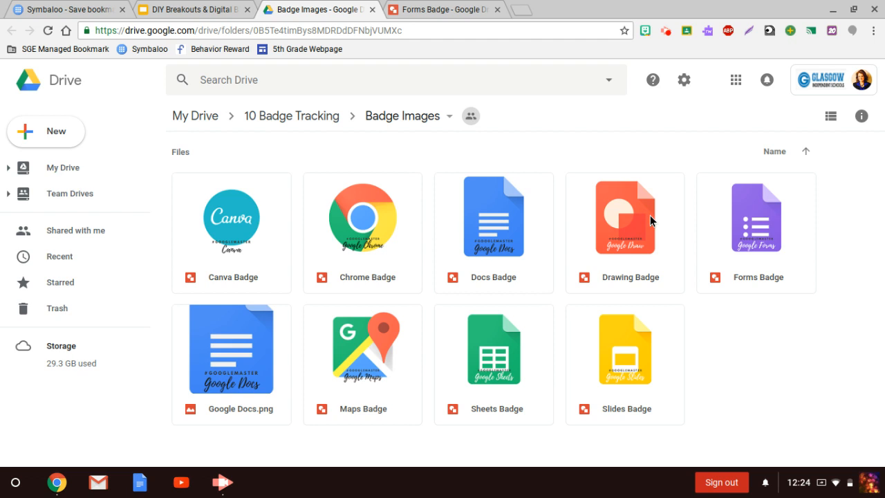
pyautogui.moveTo(766, 223)
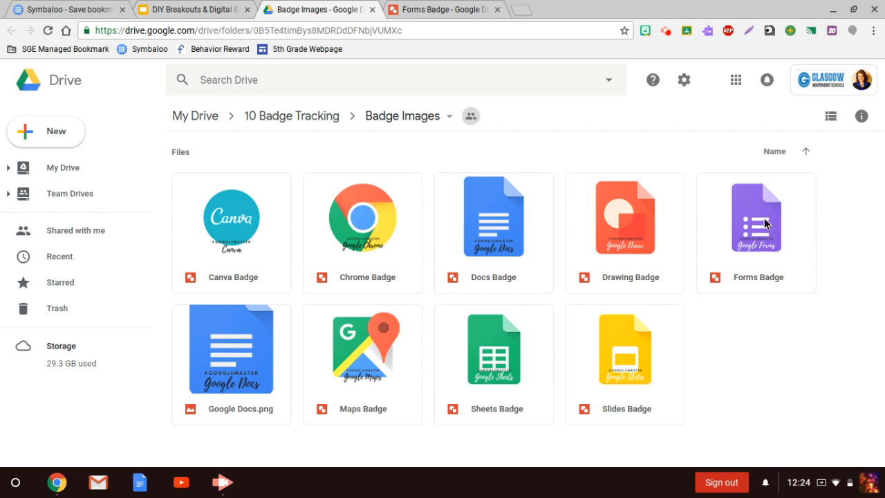
# Bring up the Forms Badge drawing in Google Drawings
pyautogui.click(443, 9)
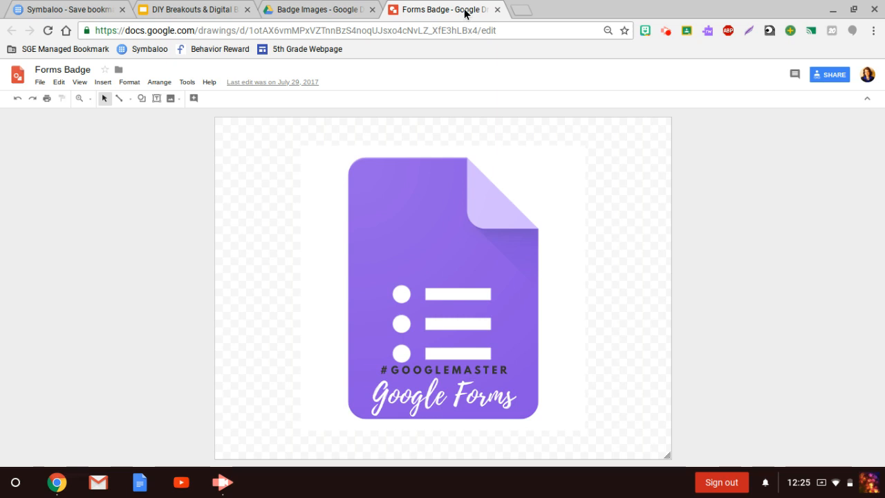
pyautogui.moveTo(40, 90)
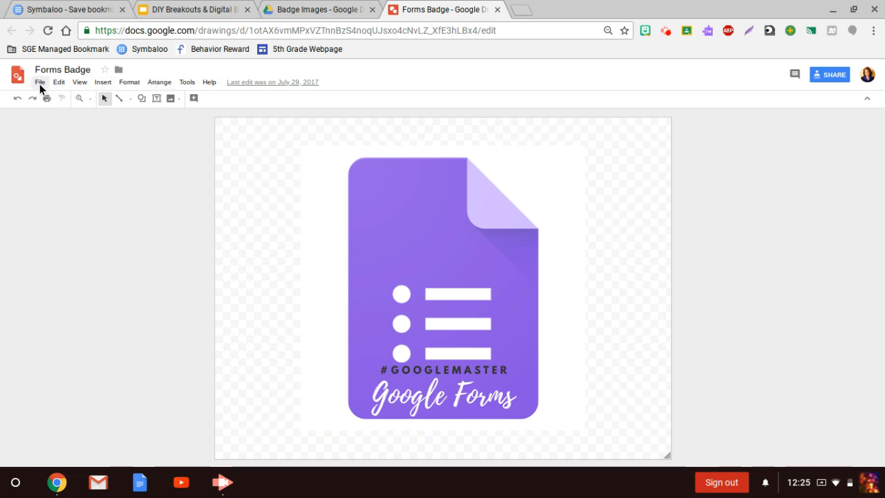
# Check the Forms Badge publish-to-web settings, confirming it is already published, then close them
pyautogui.click(39, 82)
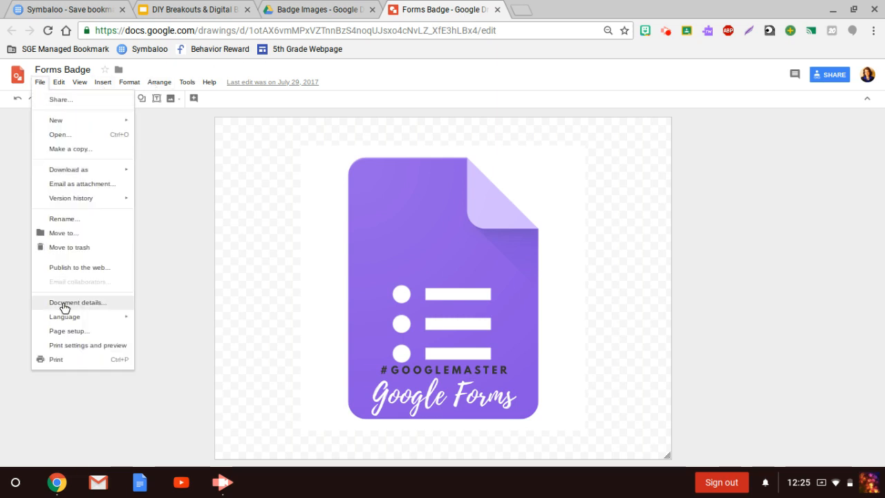
pyautogui.click(81, 272)
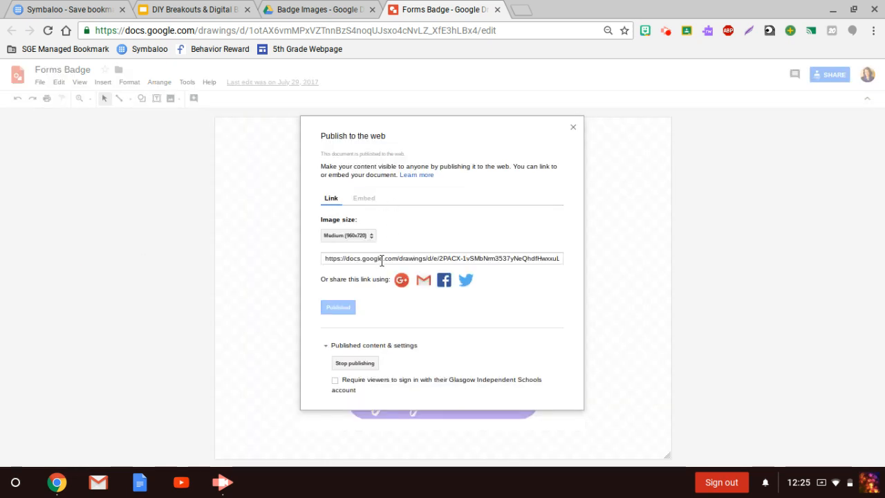
pyautogui.moveTo(405, 252)
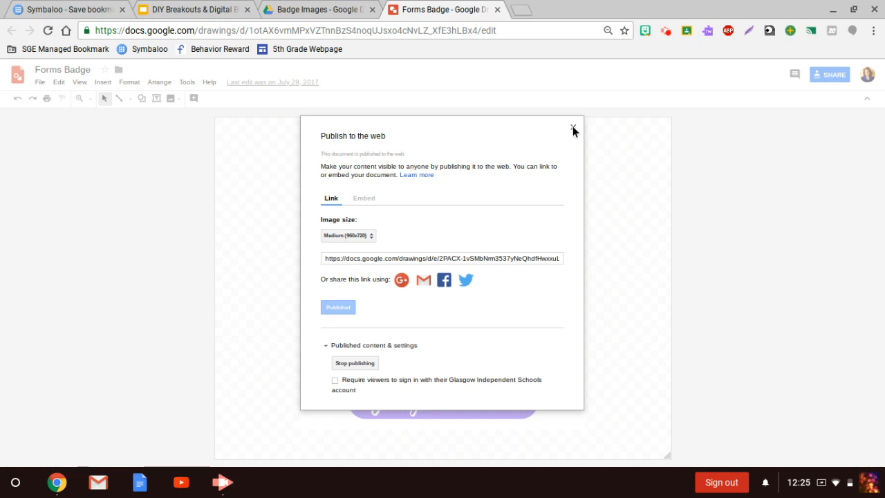
pyautogui.click(574, 127)
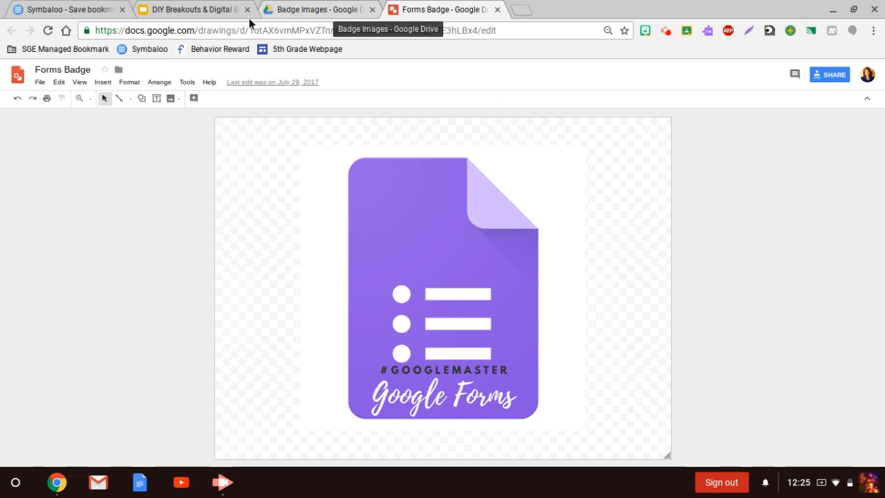
# Switch to the DIY Breakouts deck, then back to the Badge Images folder
pyautogui.click(318, 9)
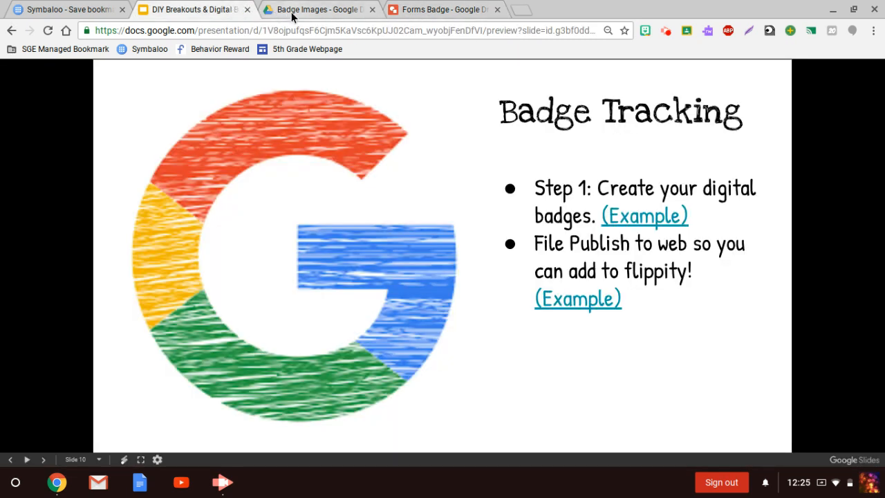
pyautogui.click(316, 9)
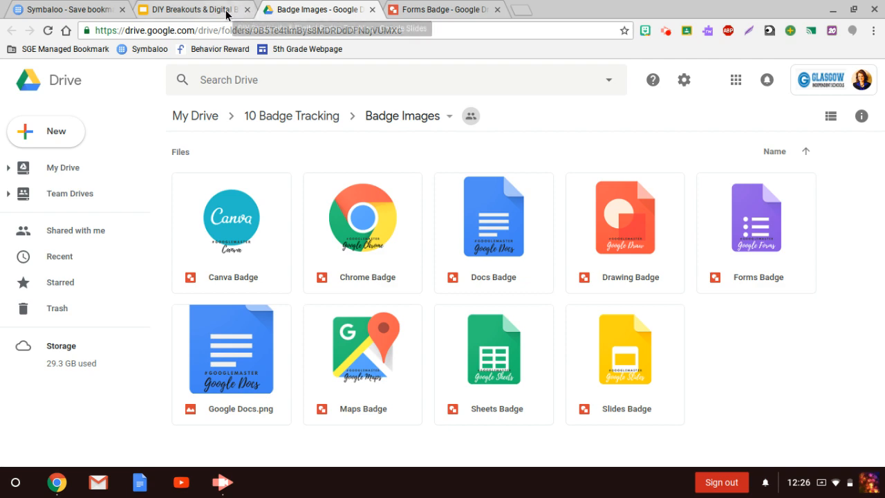
# Return to the badge tracking slide deck to reach the Flippity tracker link
pyautogui.click(190, 9)
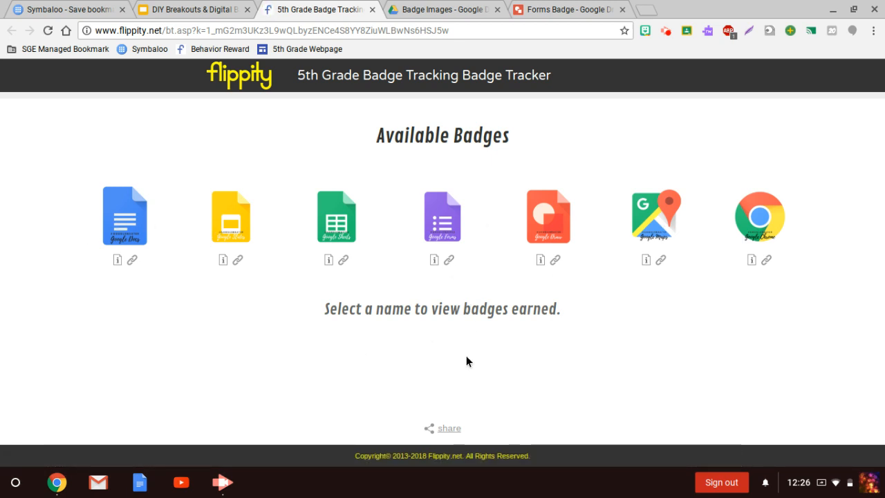
pyautogui.moveTo(476, 350)
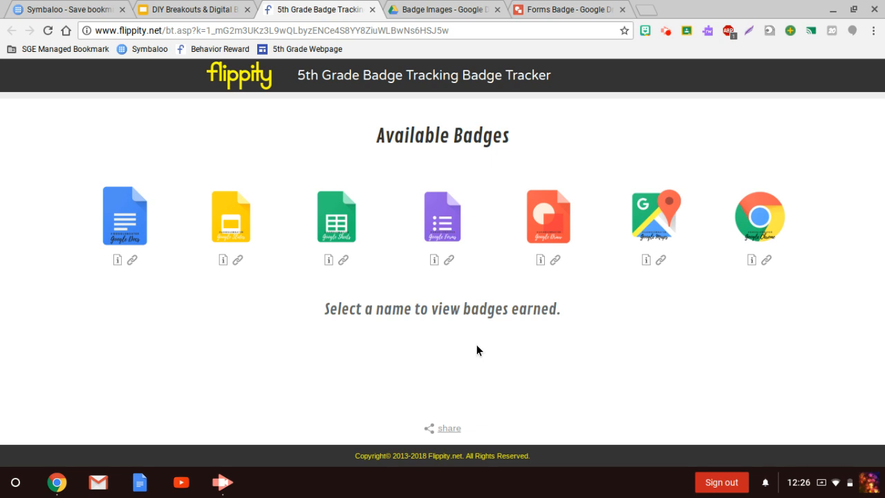
pyautogui.moveTo(356, 335)
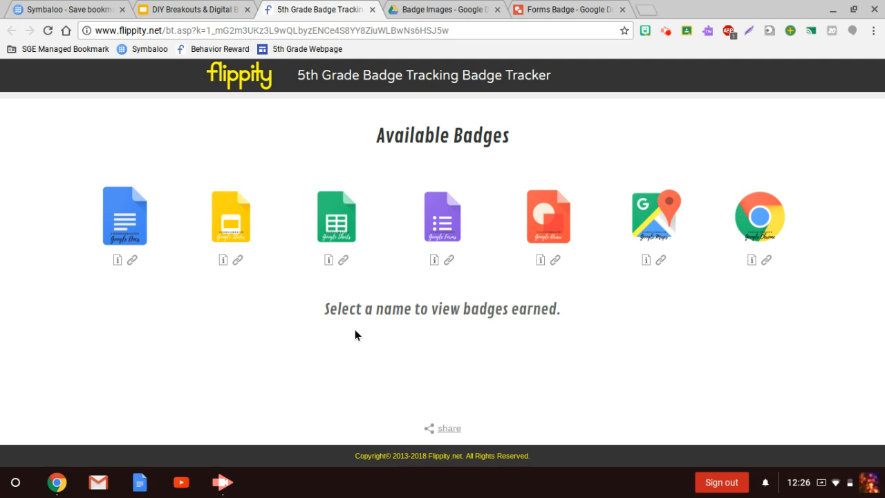
pyautogui.moveTo(209, 256)
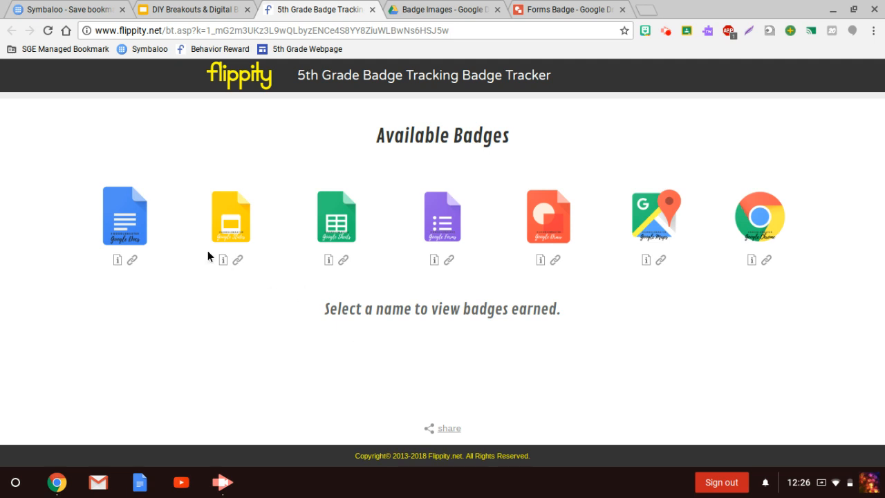
pyautogui.moveTo(168, 231)
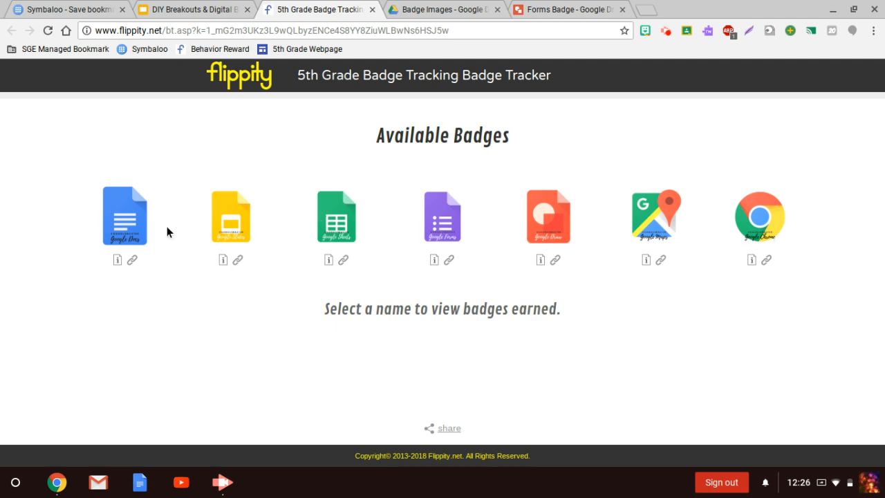
pyautogui.moveTo(813, 299)
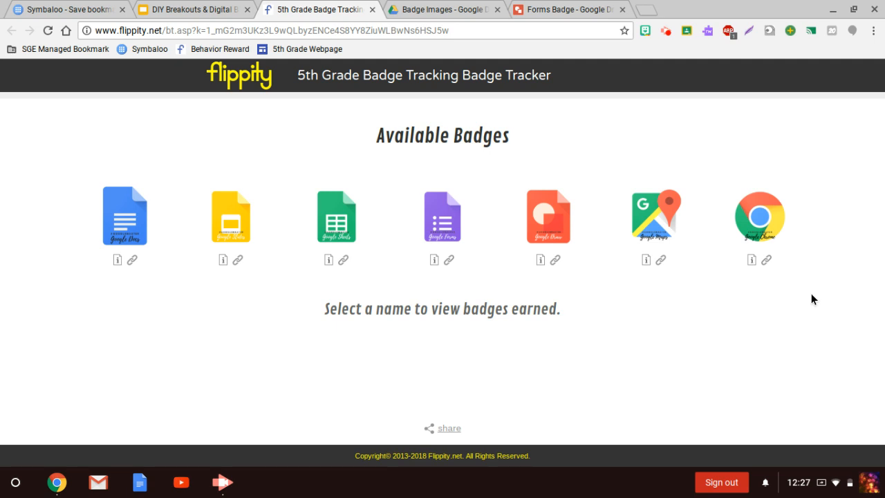
pyautogui.moveTo(396, 120)
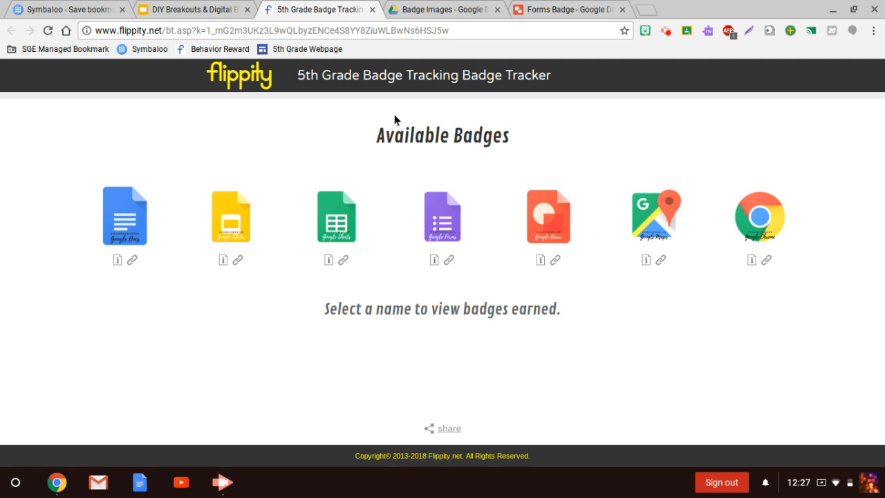
# Return to the badge tracking deck and advance to slide 11, Step 2: create a Flippity sheet
pyautogui.click(194, 9)
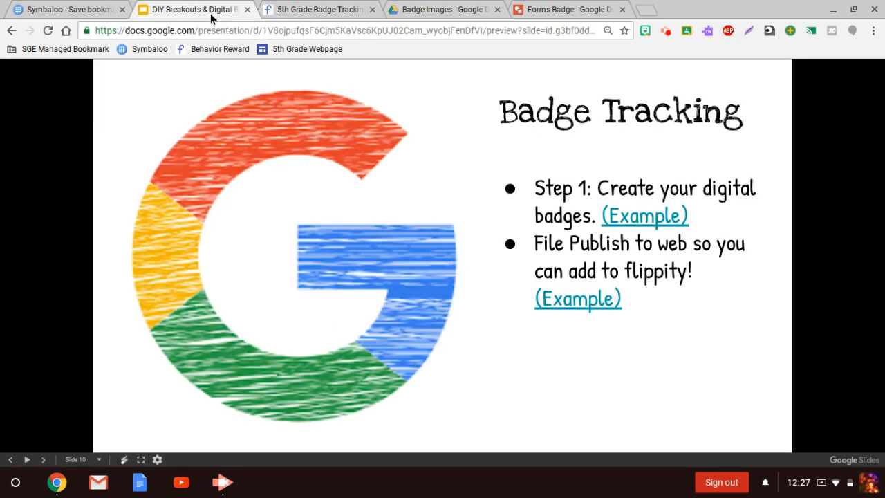
pyautogui.moveTo(643, 215)
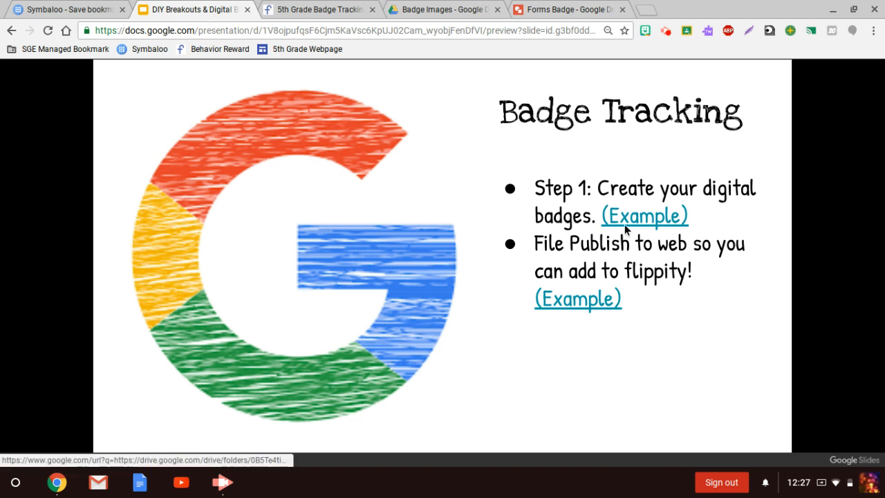
pyautogui.moveTo(600, 223)
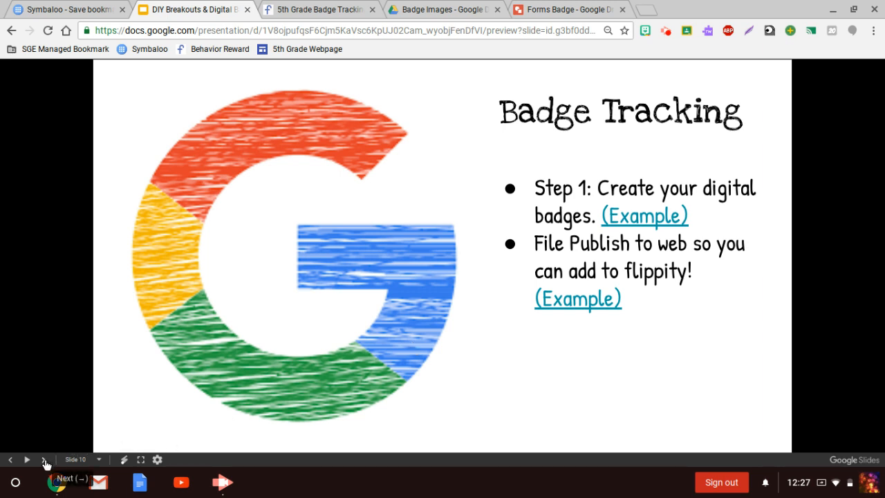
pyautogui.click(43, 460)
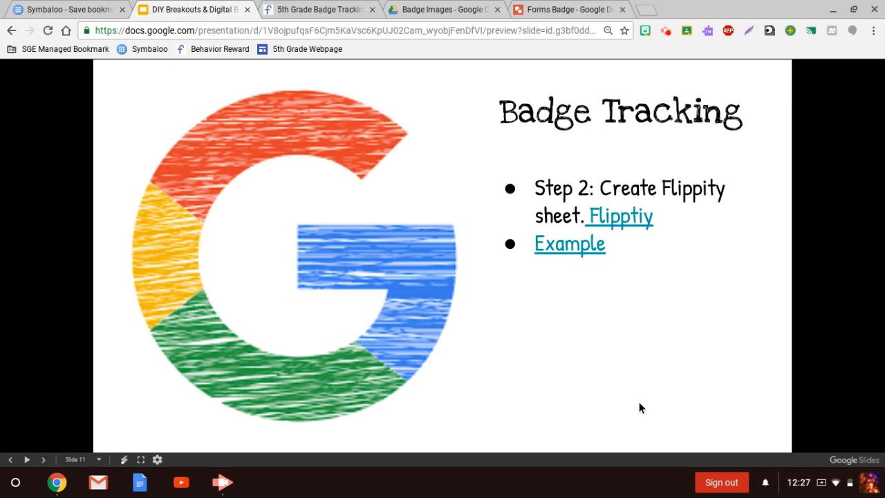
pyautogui.moveTo(616, 309)
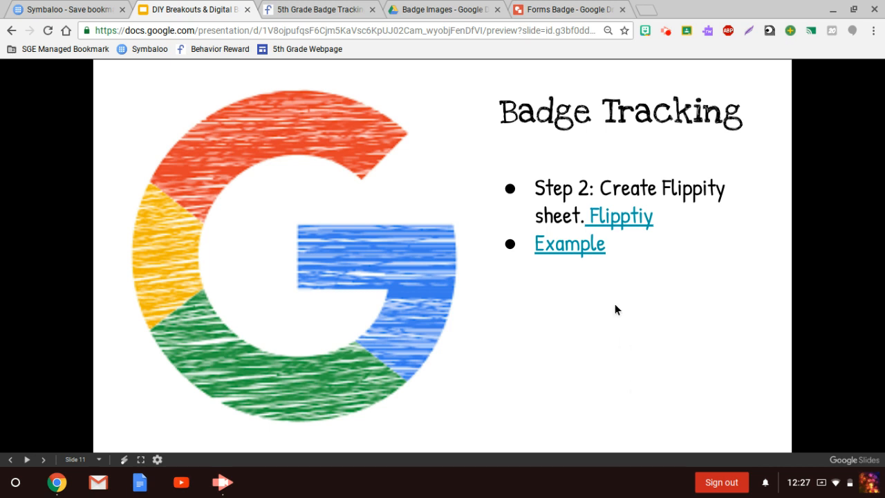
# Open flippity.net from the slide's link and browse to the Badge Tracker card
pyautogui.click(620, 216)
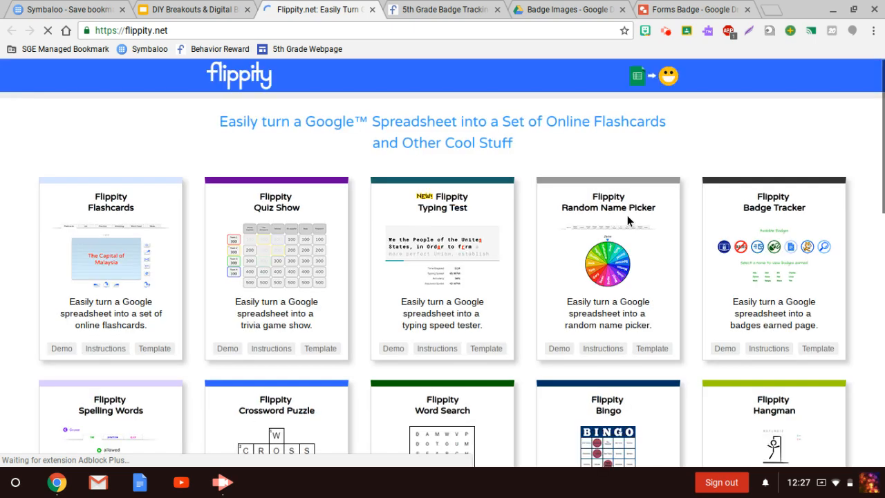
pyautogui.moveTo(843, 200)
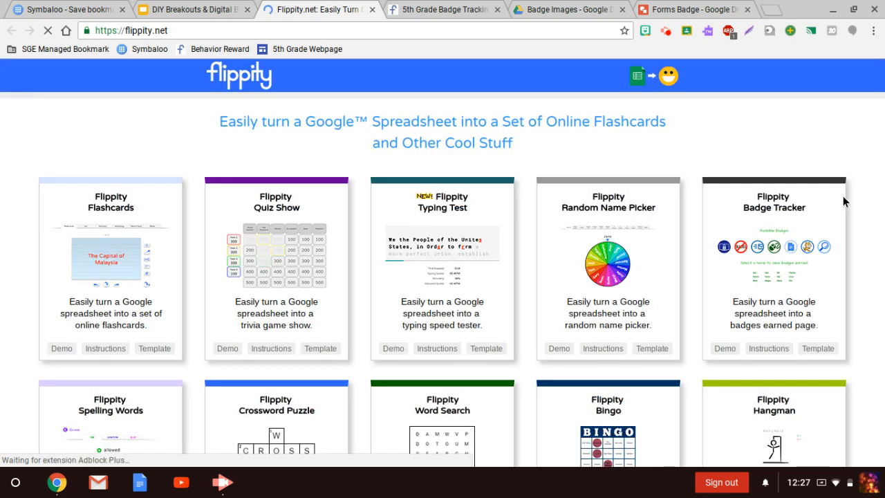
pyautogui.scroll(-3)
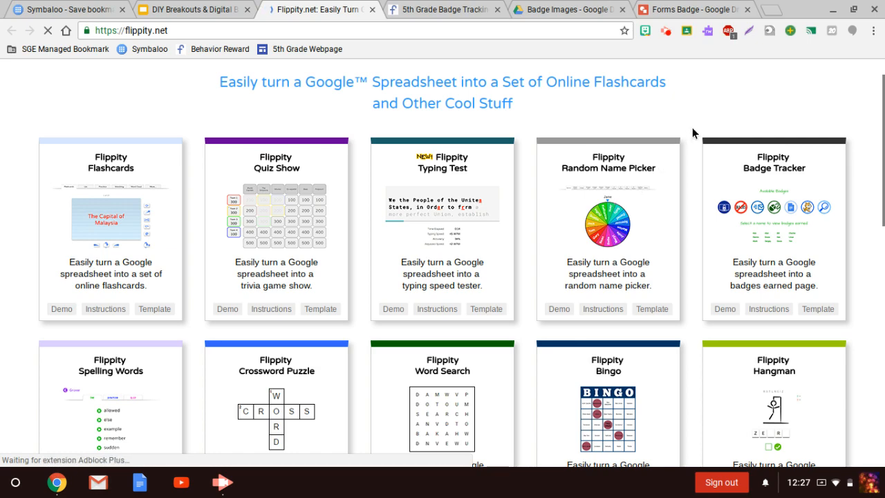
pyautogui.scroll(-3)
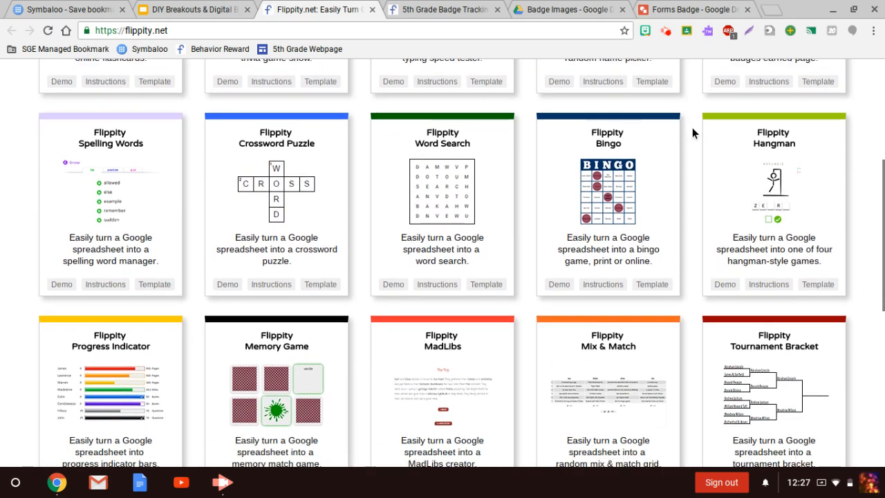
pyautogui.scroll(-3)
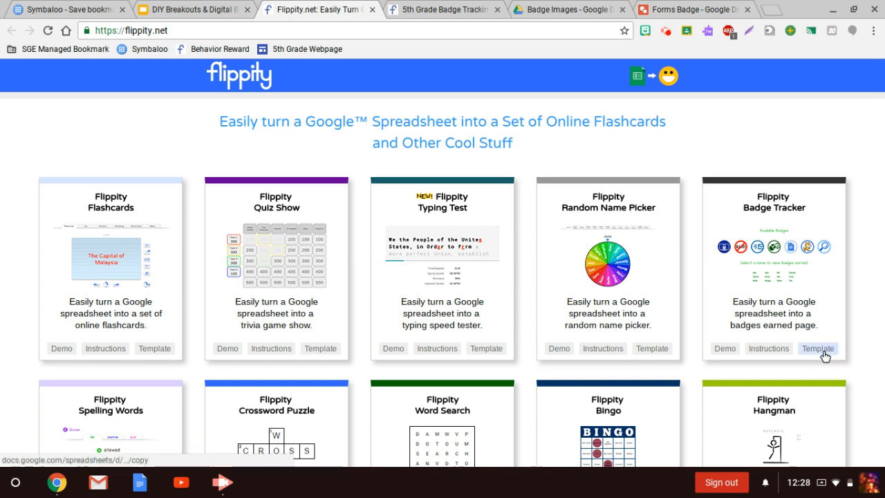
# Copy the Flippity.net Badge Tracker Template into your own Google Drive
pyautogui.click(817, 348)
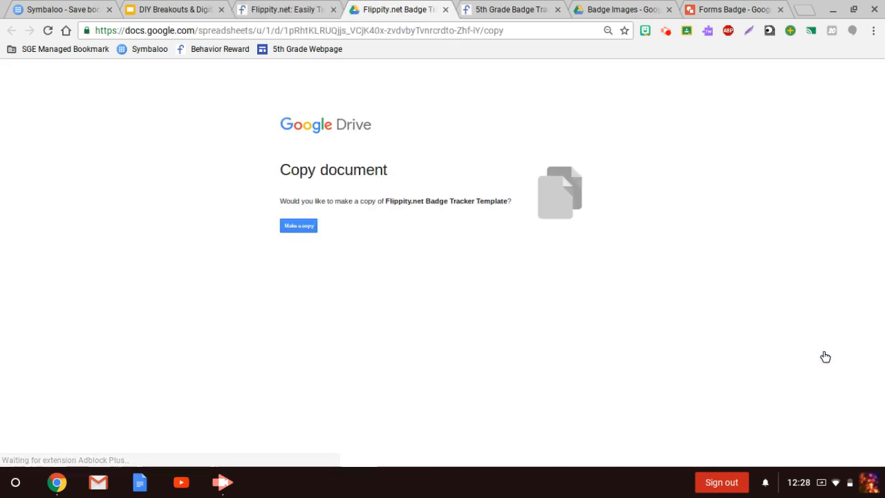
pyautogui.click(298, 225)
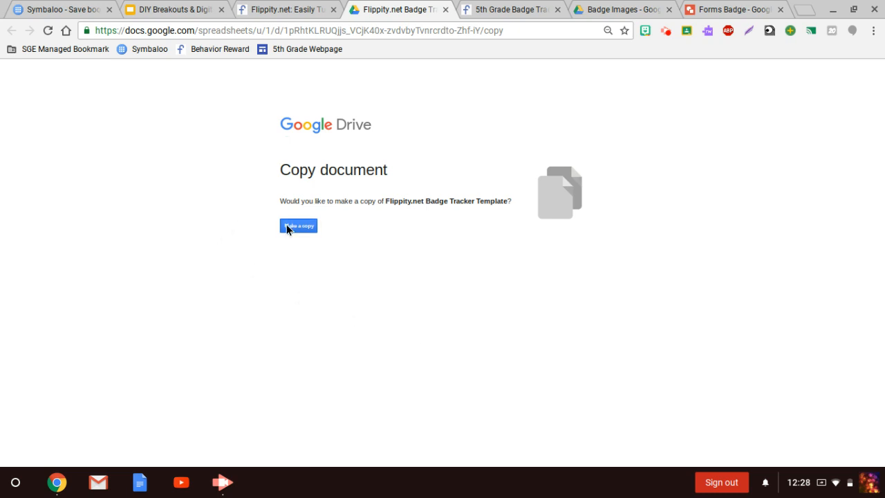
pyautogui.click(298, 226)
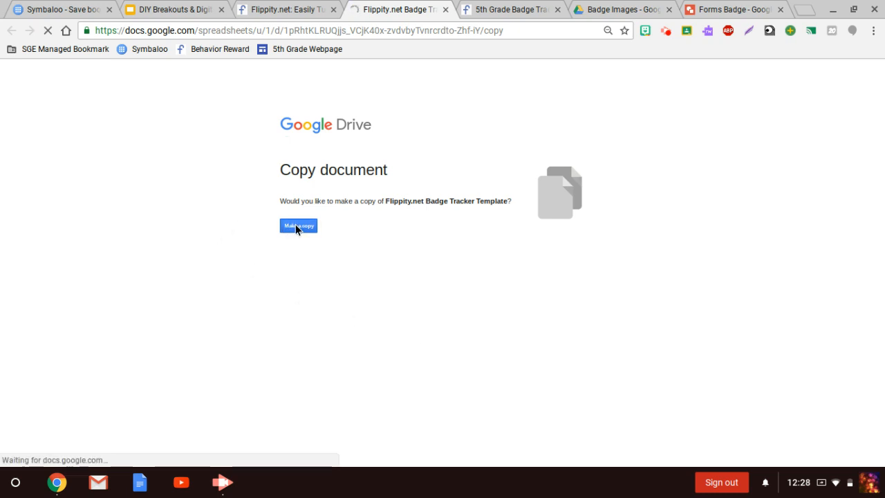
pyautogui.click(298, 225)
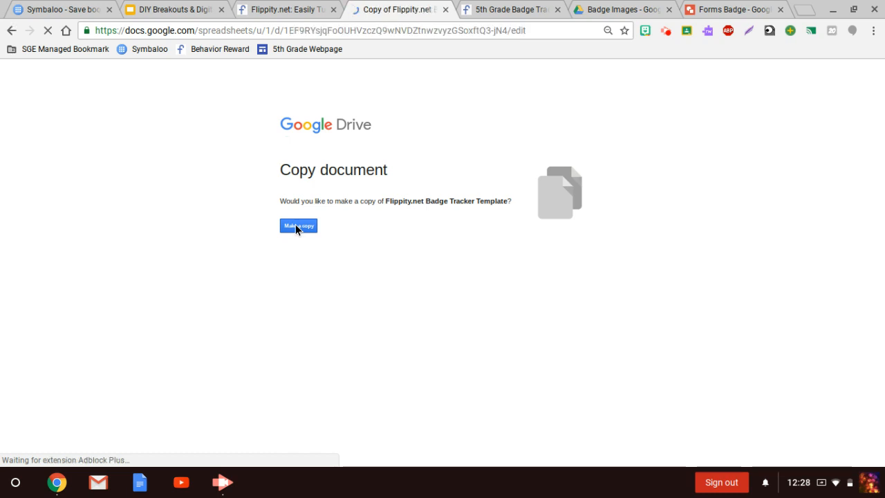
pyautogui.click(298, 225)
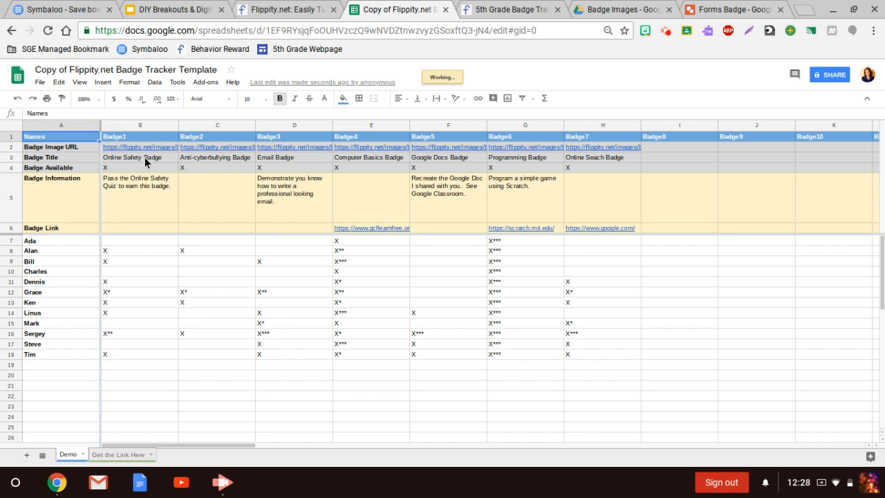
pyautogui.moveTo(144, 147)
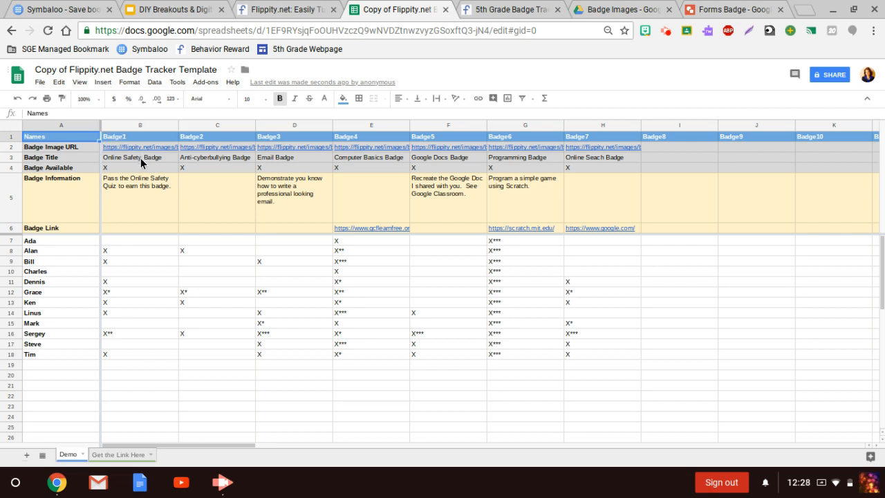
pyautogui.moveTo(144, 201)
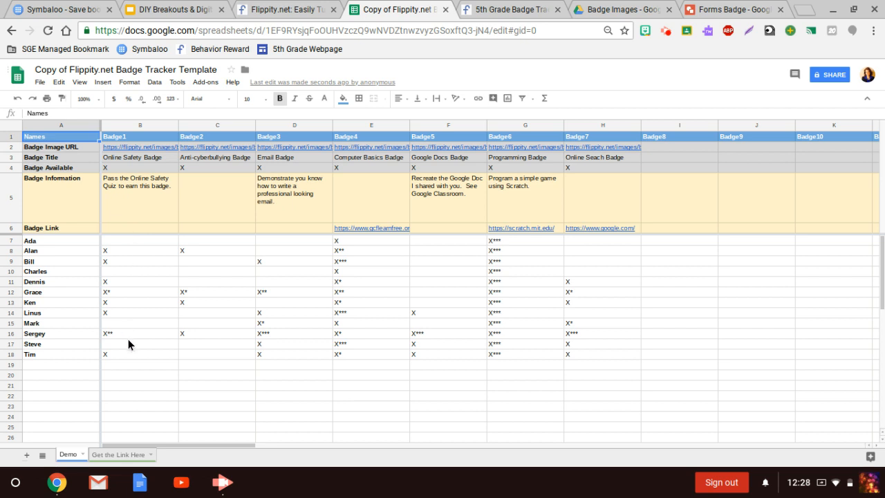
pyautogui.moveTo(128, 232)
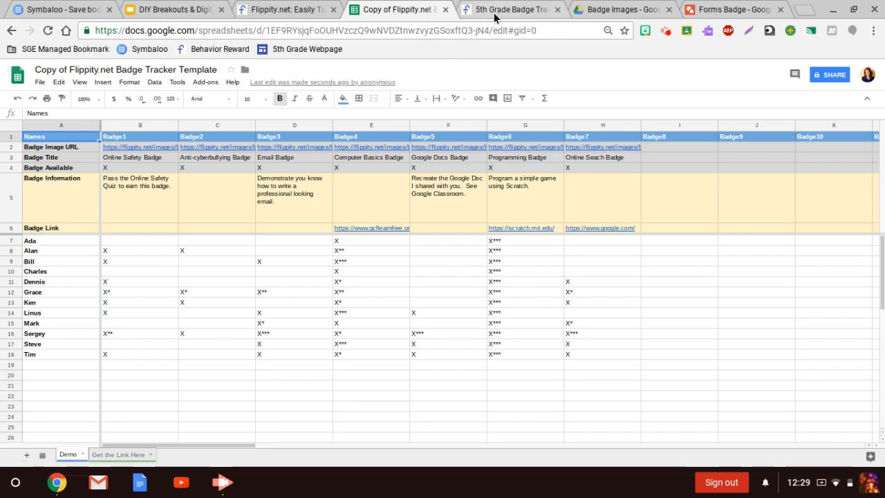
pyautogui.moveTo(276, 12)
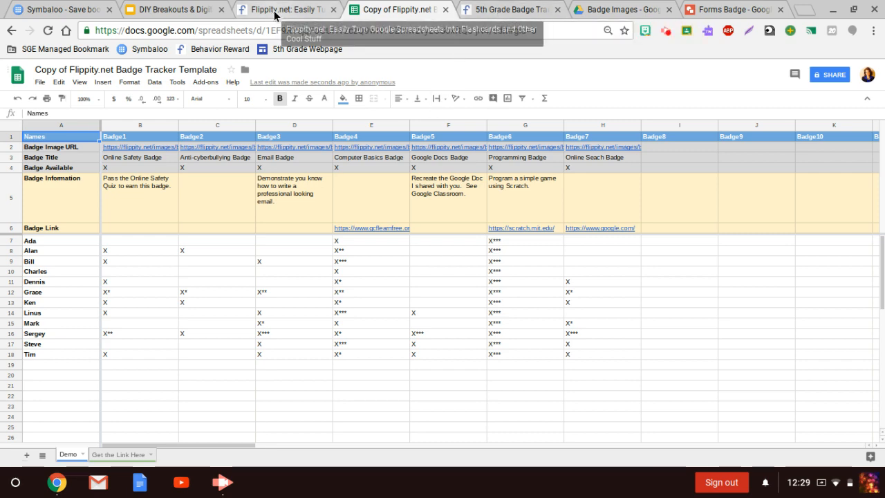
# Close the Flippity, 5th Grade Badge Tracker, template copy and Forms Badge tabs
pyautogui.click(330, 9)
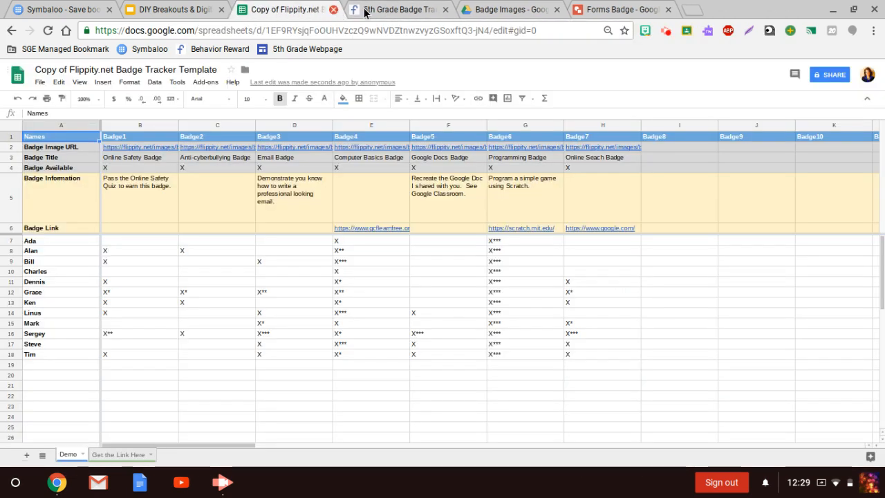
pyautogui.click(397, 9)
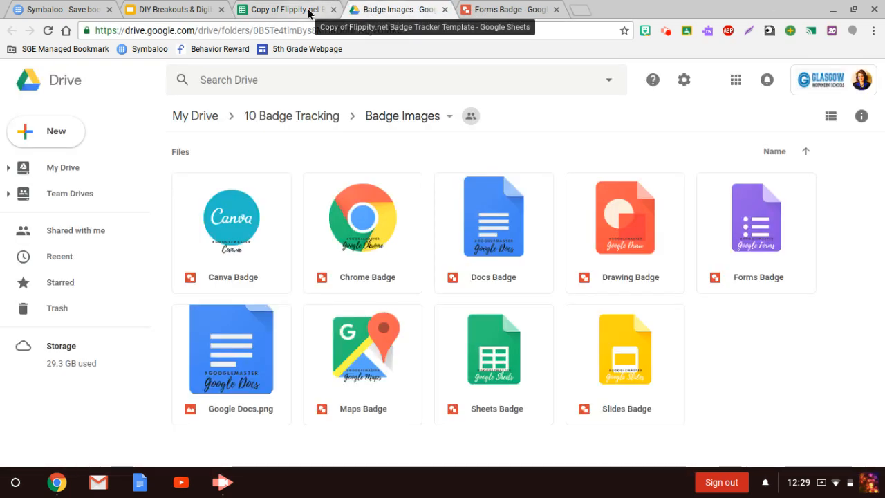
pyautogui.click(334, 9)
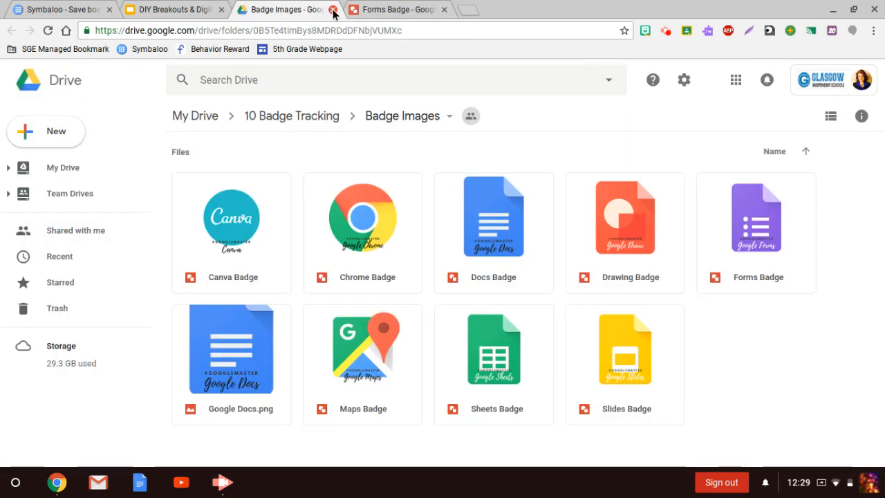
pyautogui.click(334, 9)
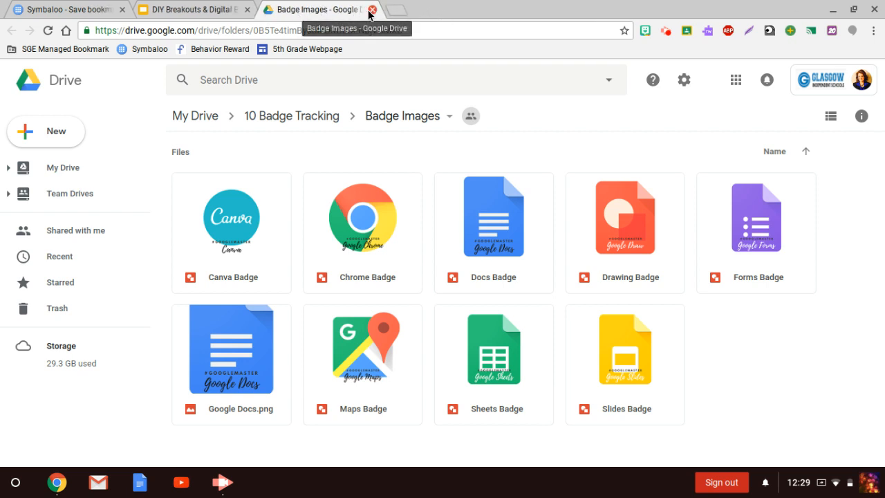
# Close Badge Images and open the Badge Tracker (All 5th Grade) example sheet from slide 11
pyautogui.click(372, 9)
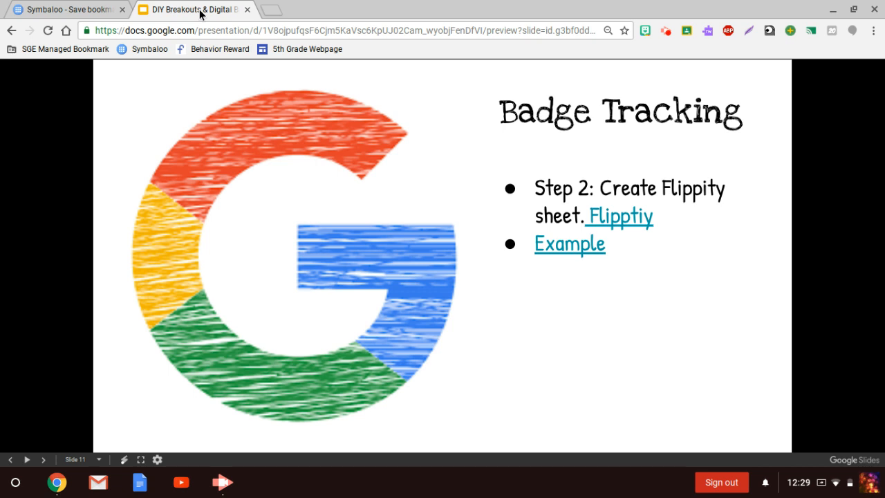
pyautogui.moveTo(505, 270)
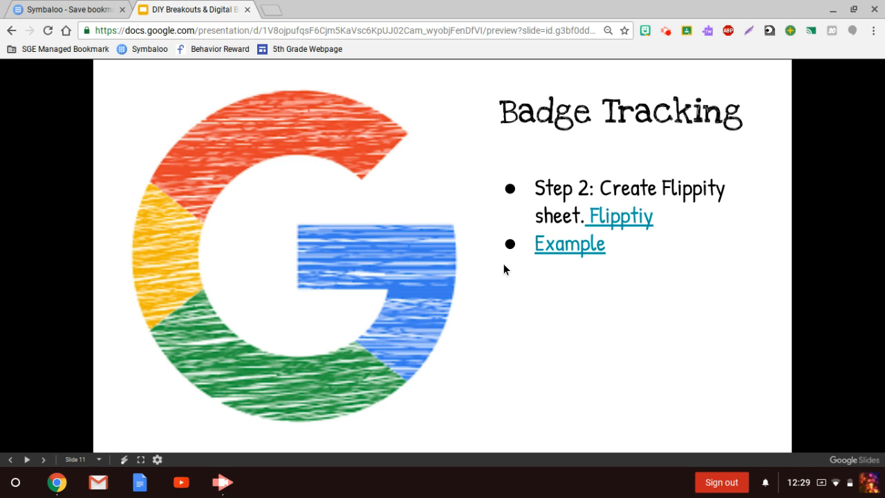
pyautogui.click(570, 243)
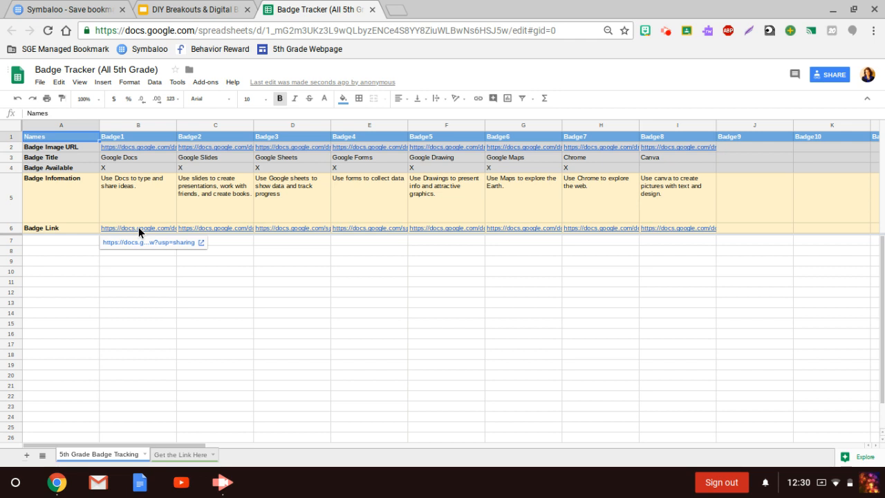
# Follow Badge1's link in cell B6 to the Docs Badge Directions document
pyautogui.click(138, 229)
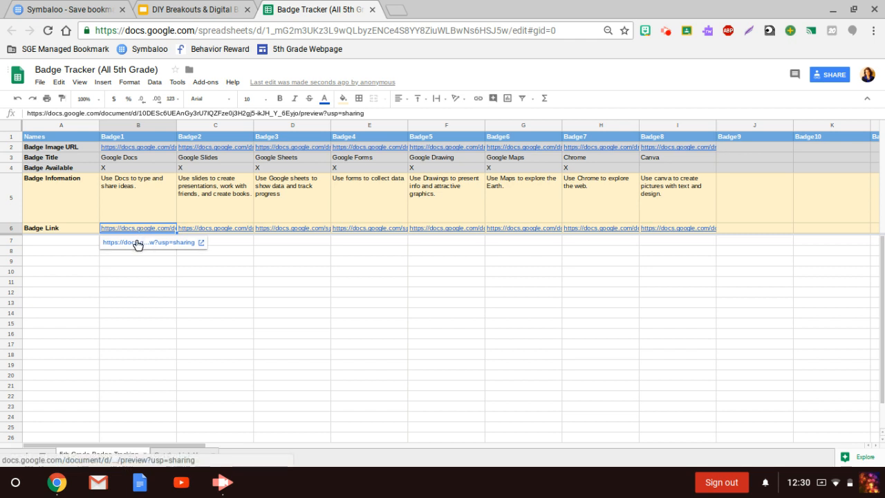
pyautogui.click(150, 243)
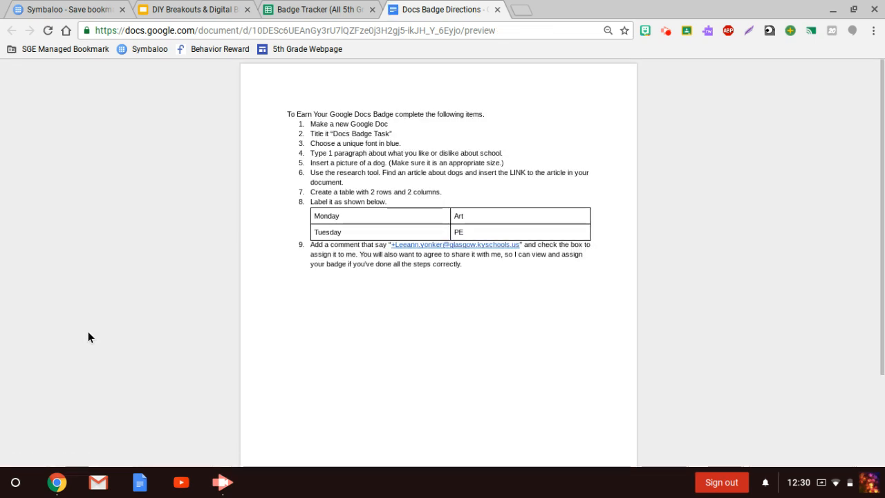
pyautogui.moveTo(211, 265)
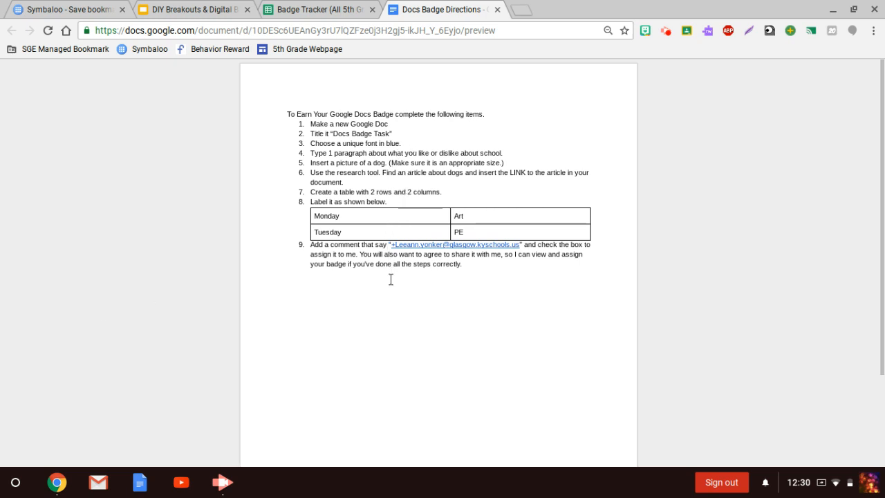
pyautogui.moveTo(389, 282)
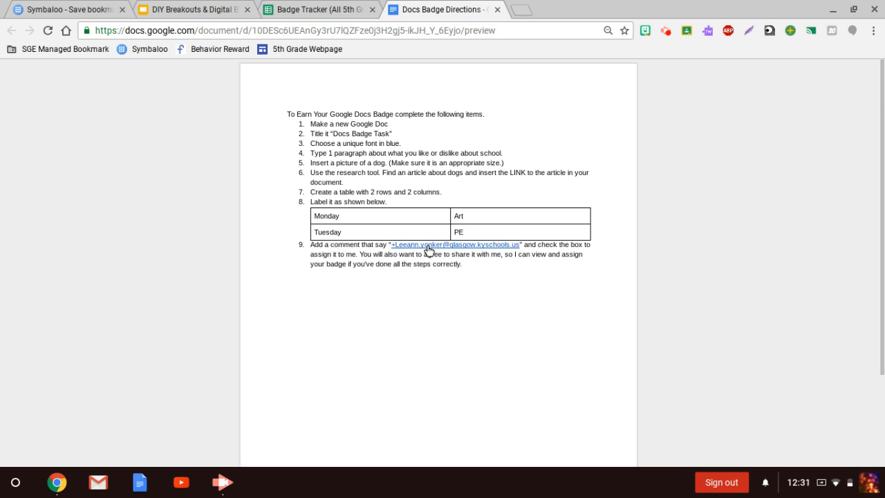
pyautogui.moveTo(409, 283)
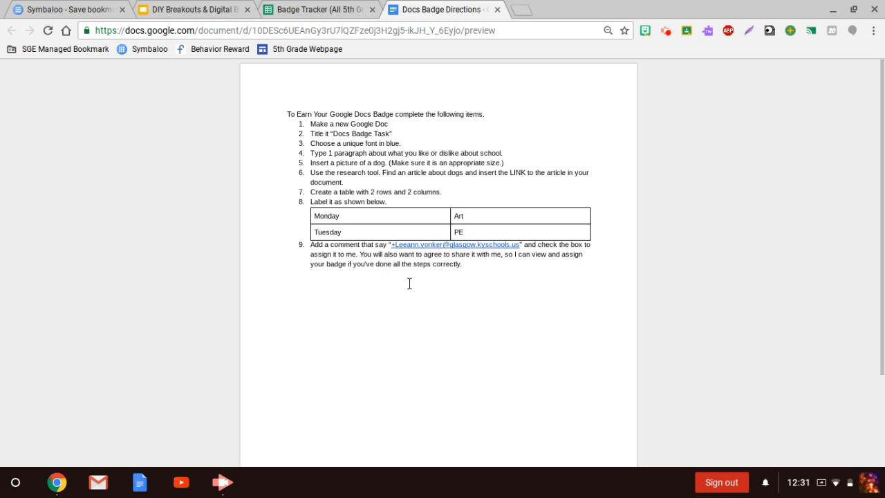
# Read the Docs badge directions, then switch back to the Badge Tracker (All 5th Grade) tab
pyautogui.click(317, 9)
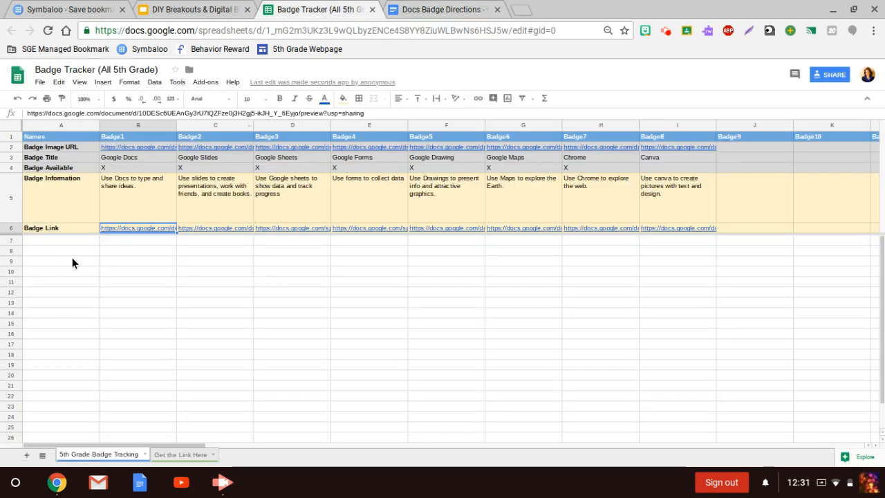
pyautogui.click(61, 250)
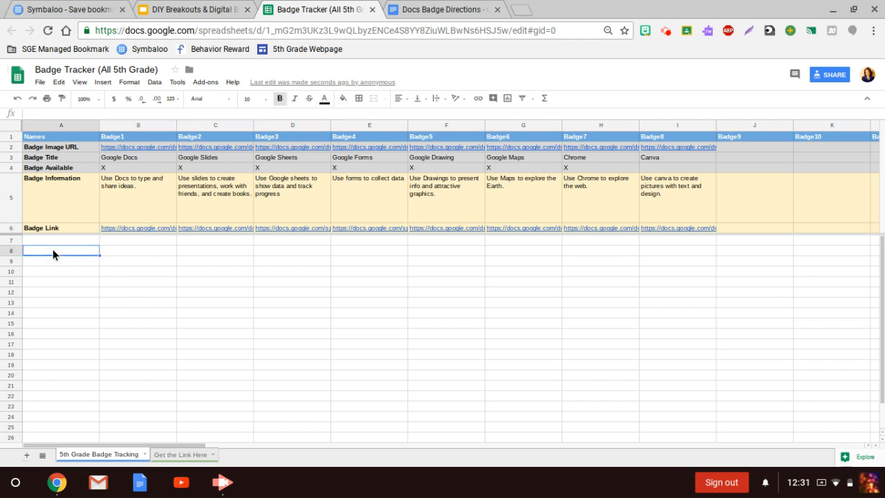
pyautogui.write('Lee Ann')
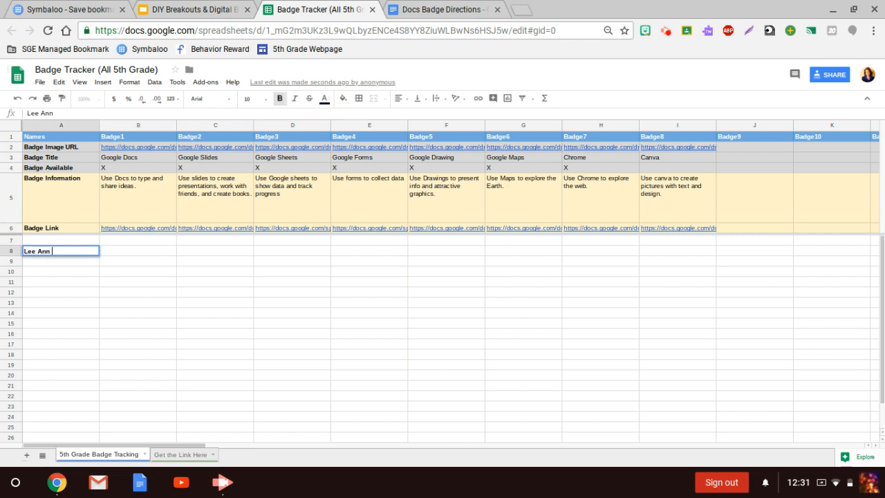
pyautogui.click(137, 251)
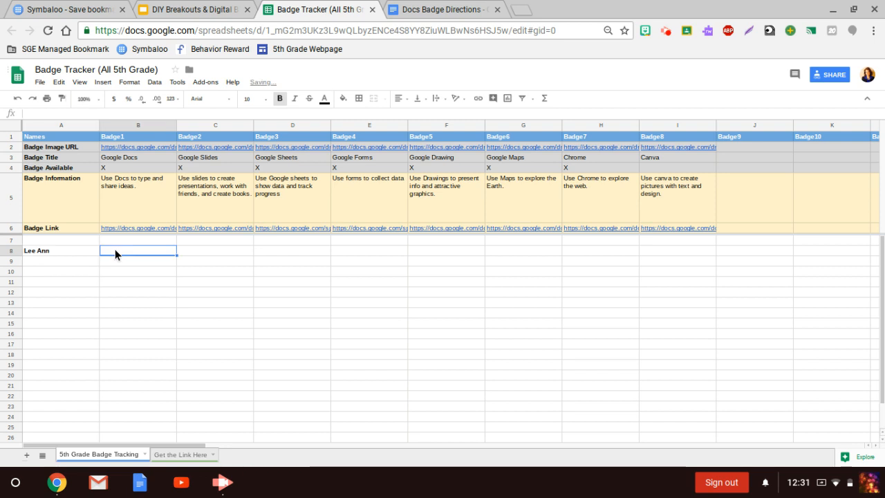
pyautogui.write('x')
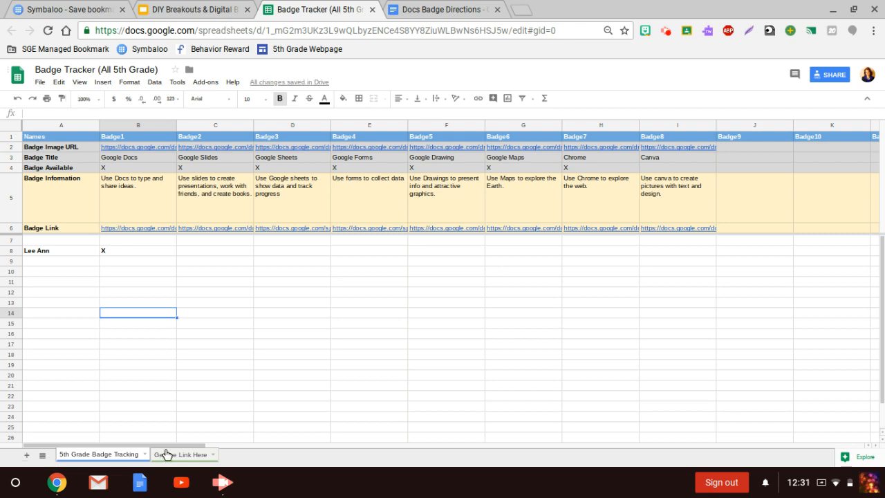
pyautogui.click(180, 455)
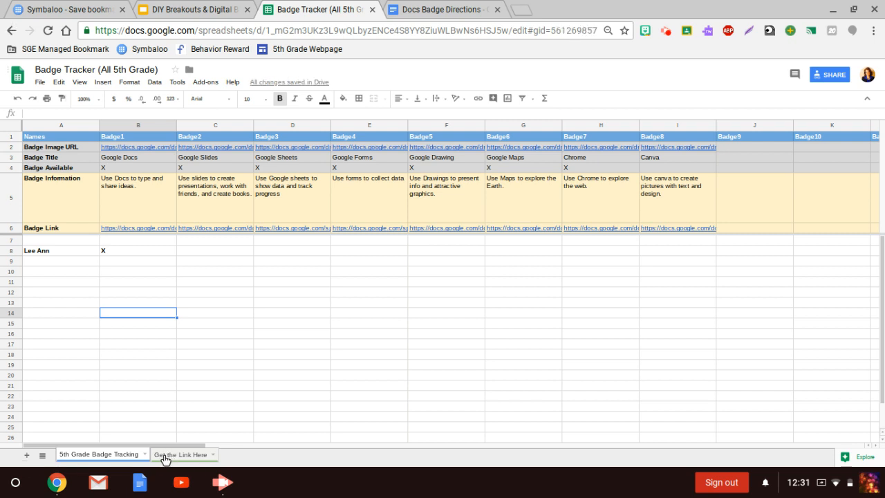
# View the 5th Grade Badge Tracking page's Available Badges, then return to the spreadsheet
pyautogui.click(180, 454)
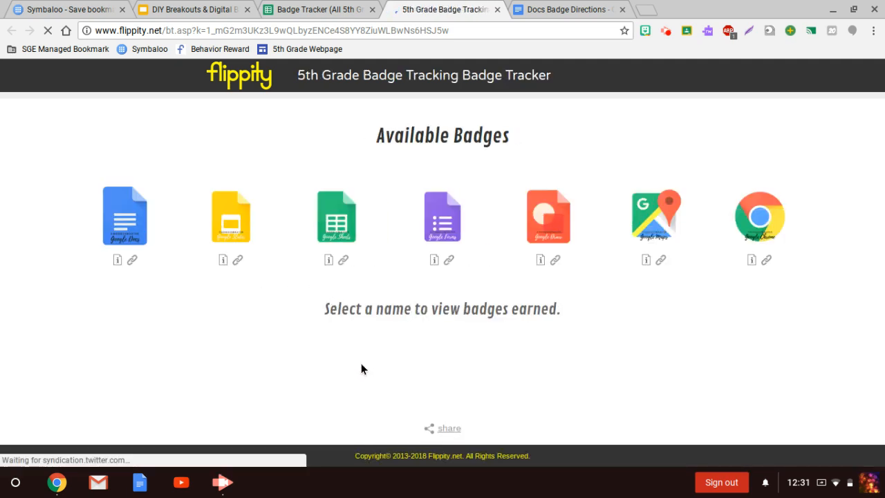
pyautogui.moveTo(442, 380)
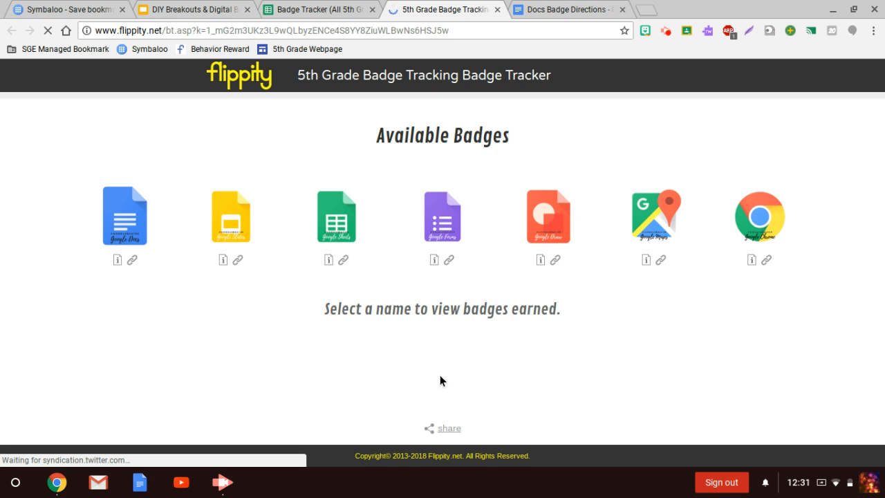
pyautogui.moveTo(443, 358)
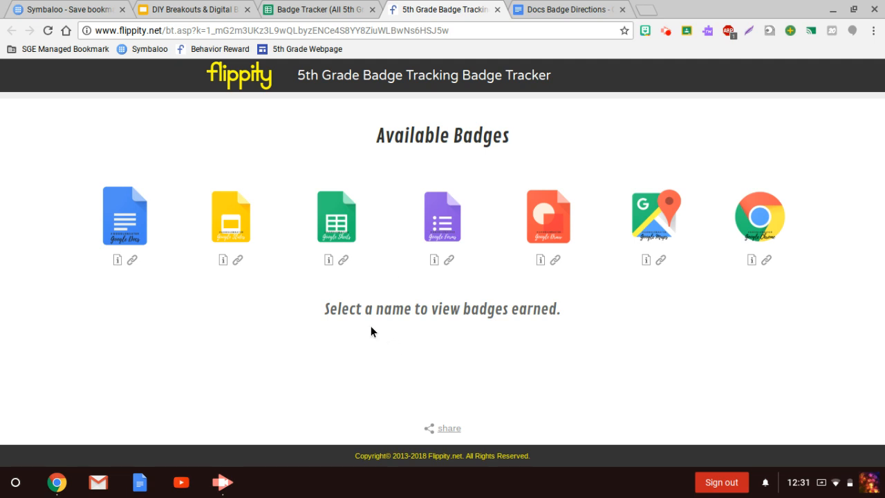
pyautogui.moveTo(325, 9)
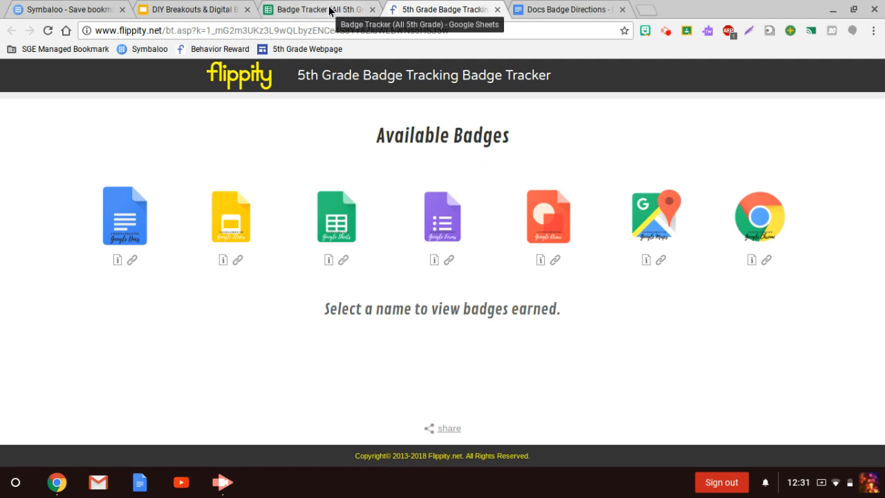
pyautogui.click(318, 9)
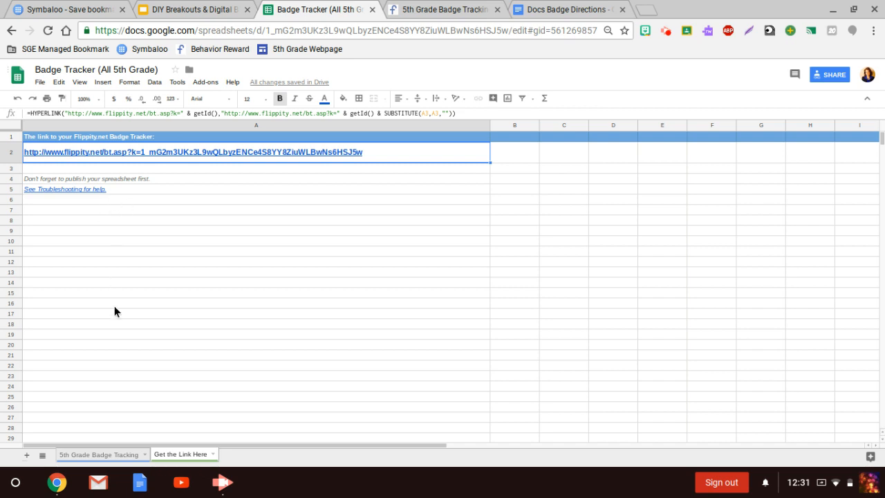
pyautogui.moveTo(40, 82)
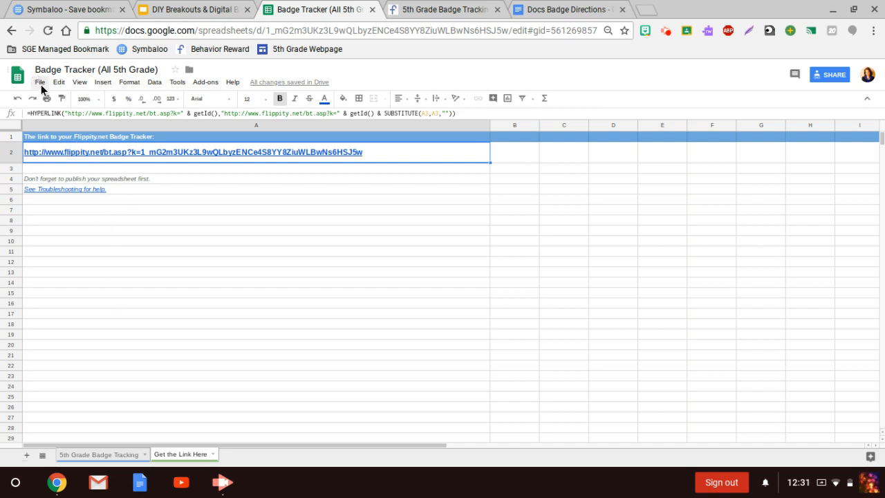
# Confirm the tracker is already published to the web, reopen its Flippity link, then return
pyautogui.click(39, 81)
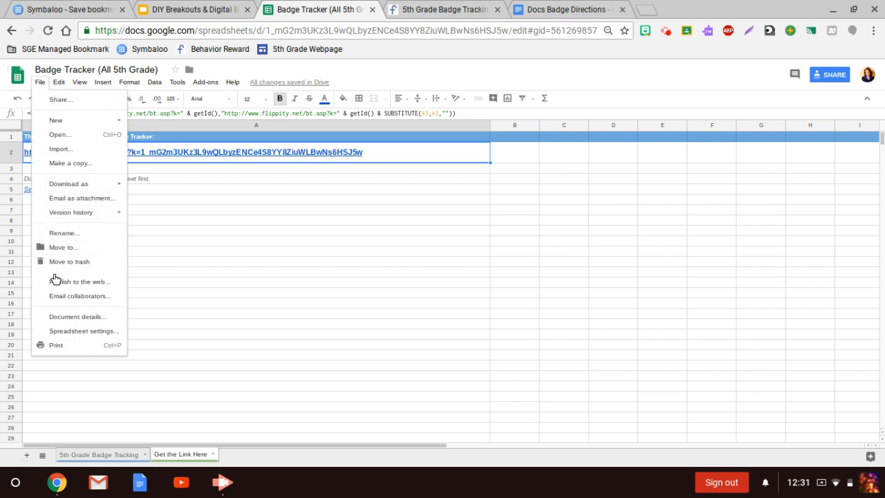
pyautogui.moveTo(80, 281)
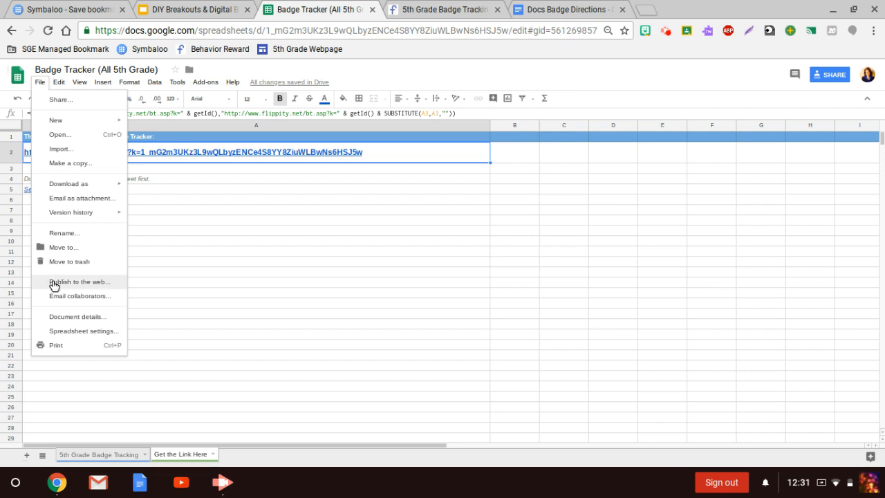
pyautogui.click(79, 282)
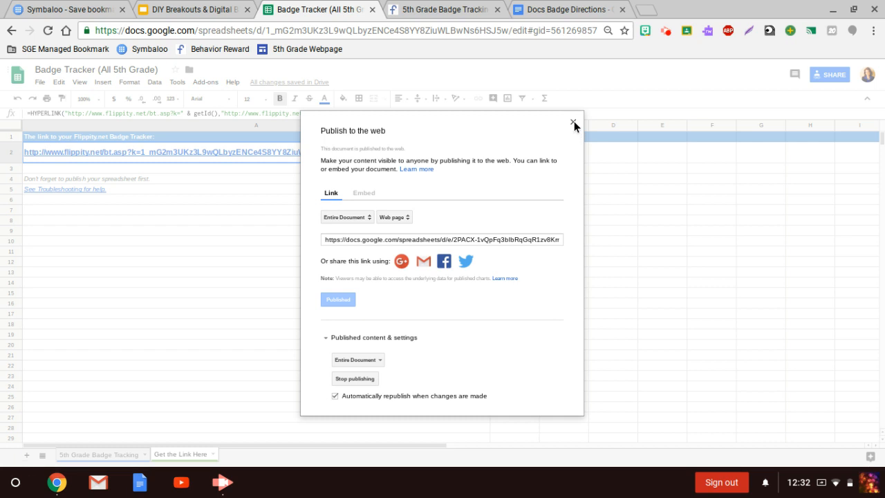
pyautogui.click(575, 123)
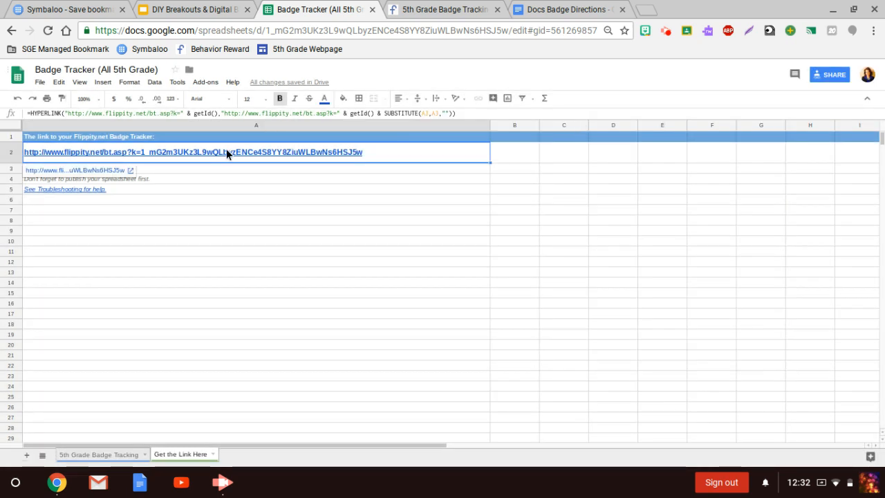
pyautogui.moveTo(100, 170)
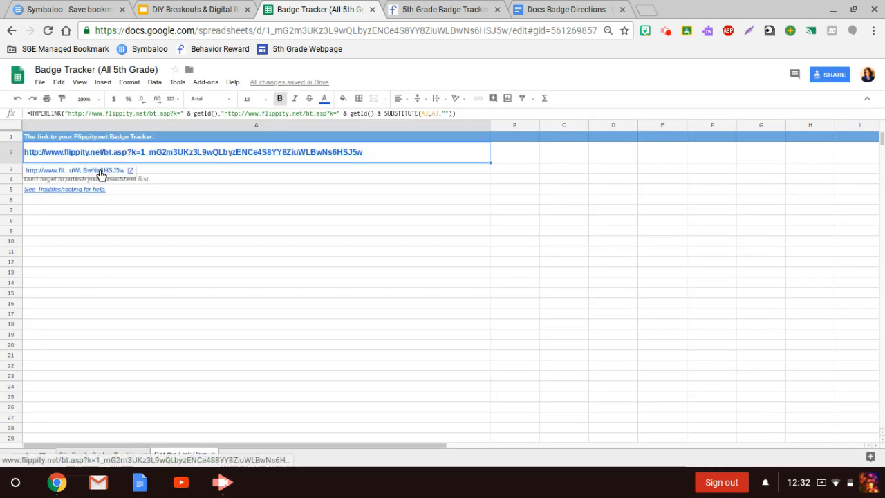
pyautogui.click(78, 170)
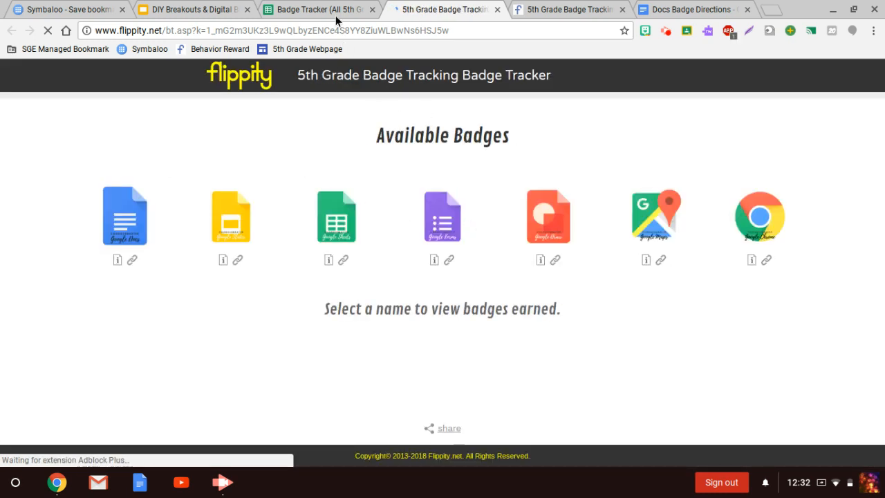
pyautogui.click(318, 9)
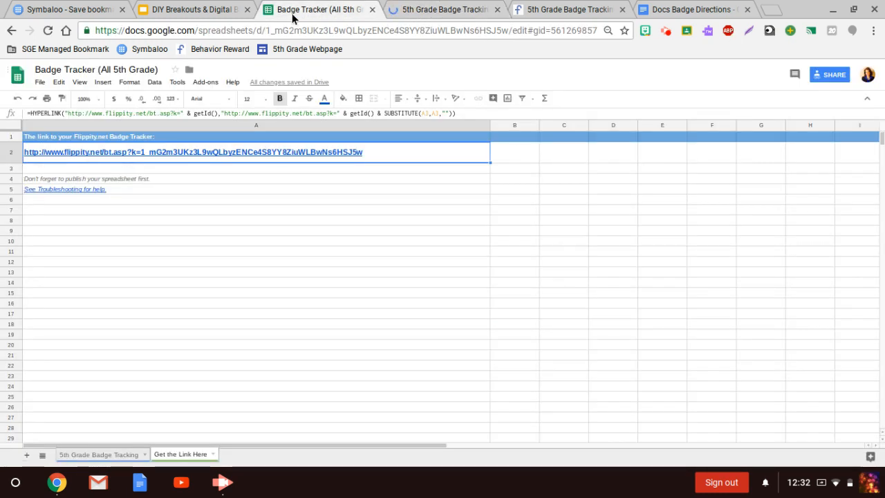
pyautogui.moveTo(194, 9)
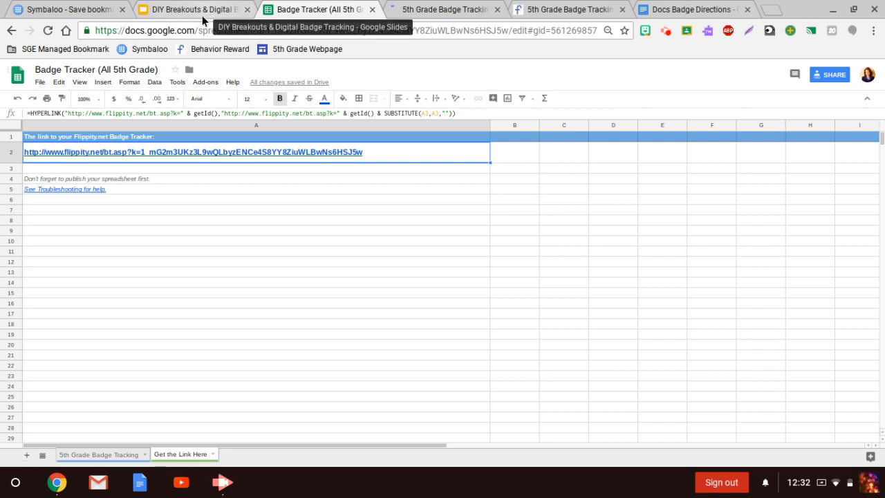
# Show the 5th Grade Badge Tracking sheet, close the Flippity tracker tab, and return to the DIY Breakouts deck
pyautogui.click(99, 454)
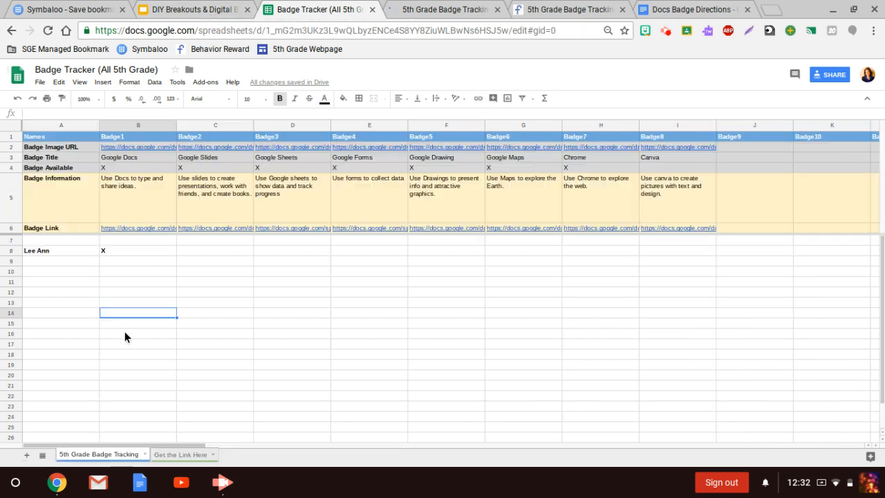
pyautogui.moveTo(47, 352)
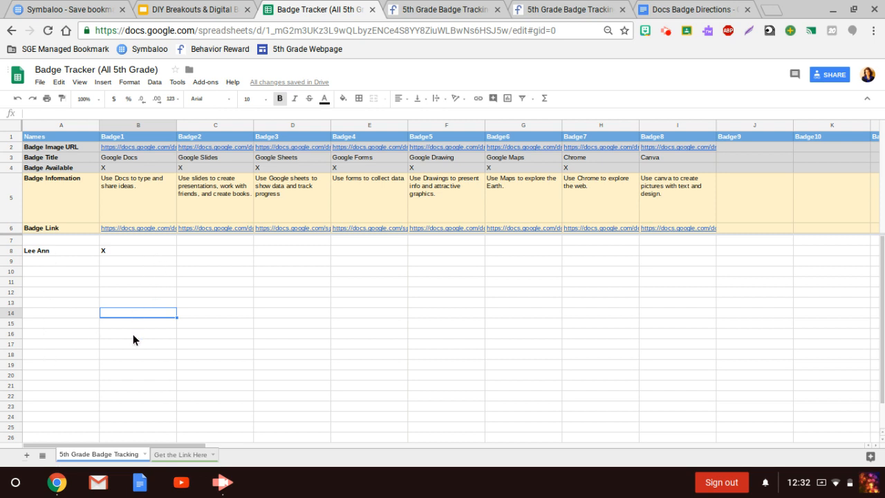
pyautogui.moveTo(428, 18)
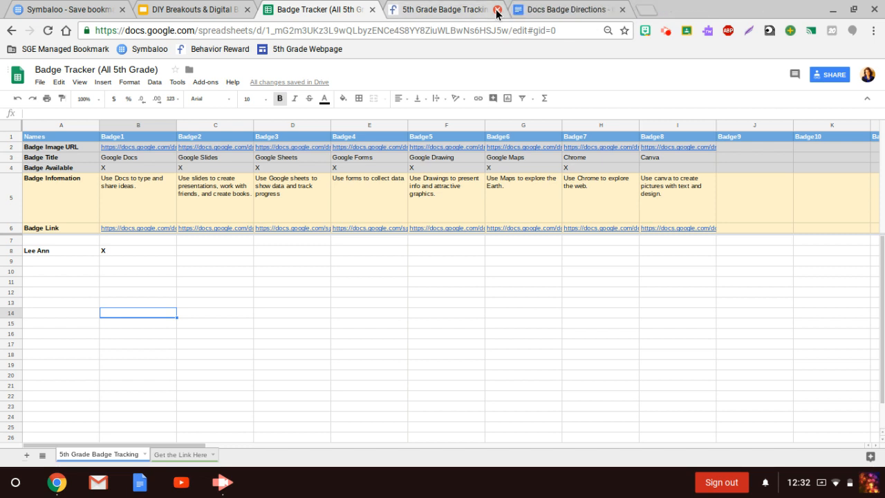
pyautogui.click(496, 9)
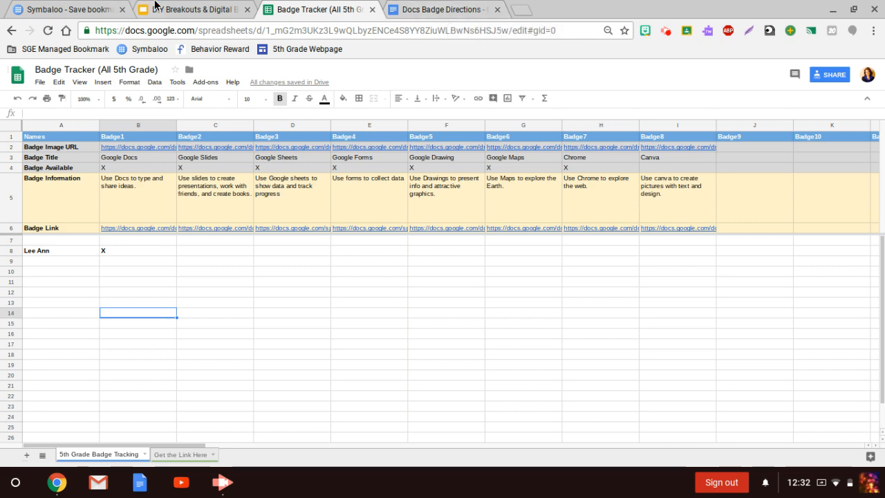
pyautogui.click(194, 9)
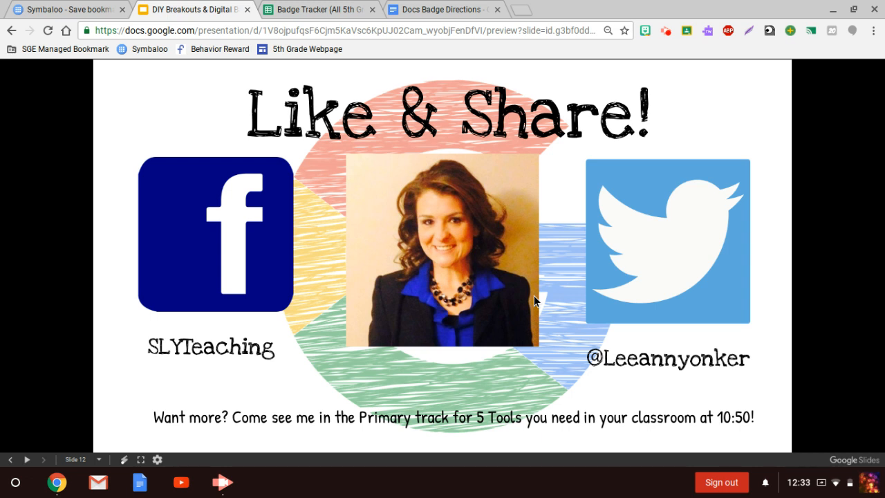
pyautogui.moveTo(716, 187)
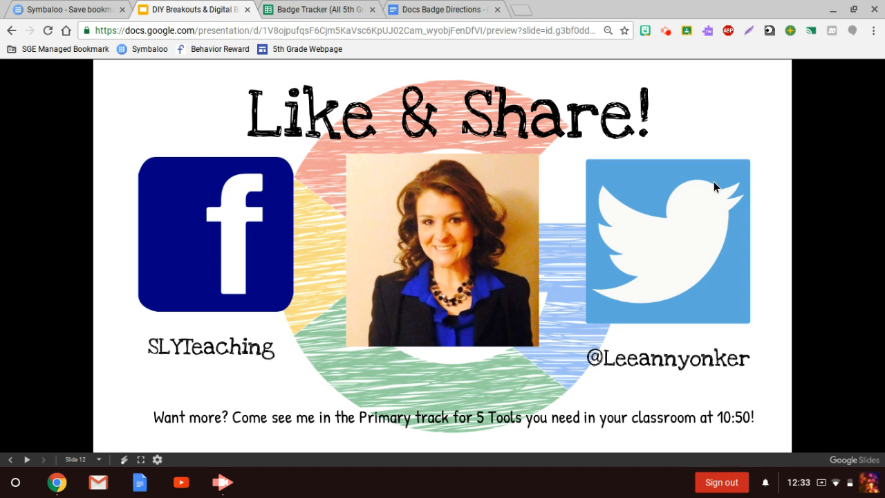
pyautogui.moveTo(765, 108)
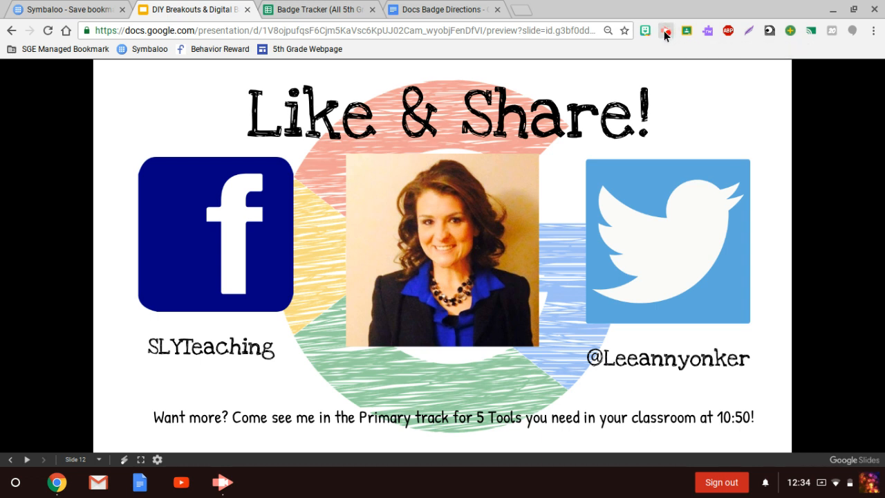
# Hold on slide 12, the closing Like & Share! slide with the presenter's social handles
pyautogui.click(666, 30)
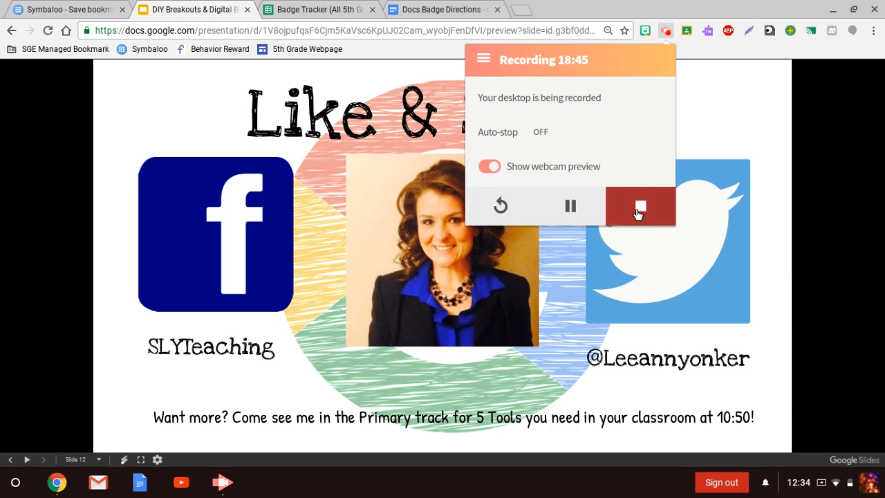